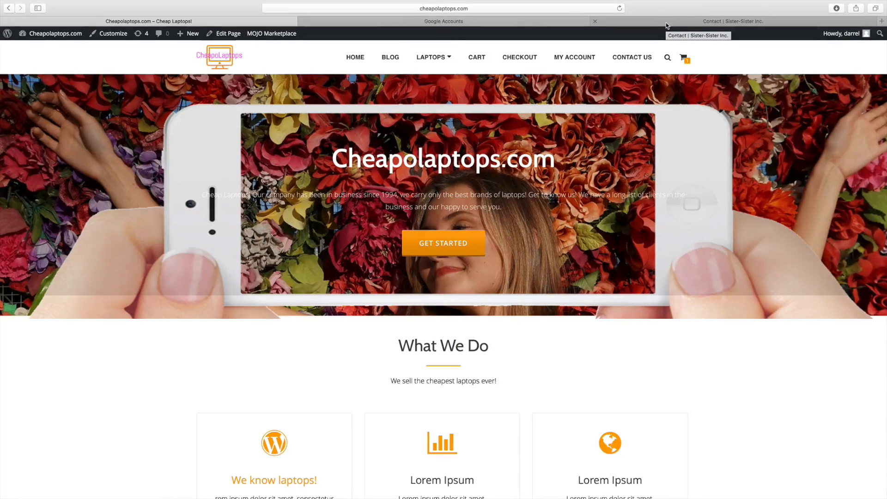
# View the example contact-page map, then go to the Cheapolaptops.com admin dashboard
pyautogui.click(735, 21)
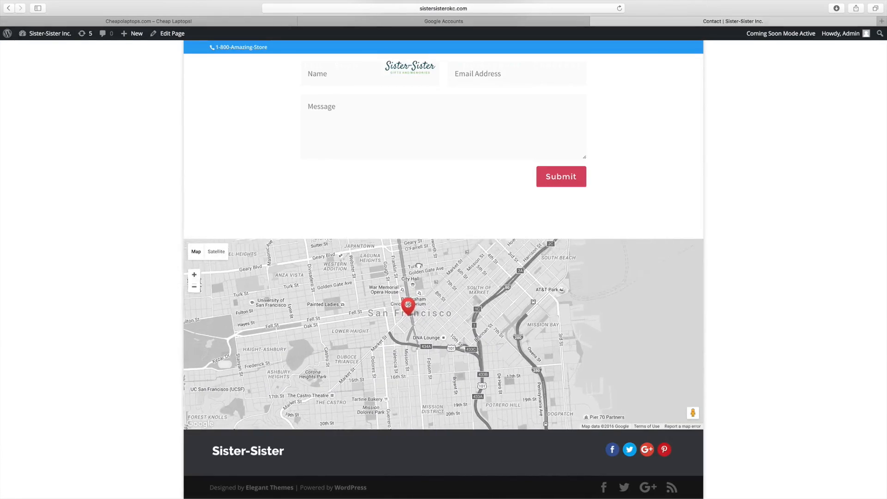
pyautogui.click(148, 21)
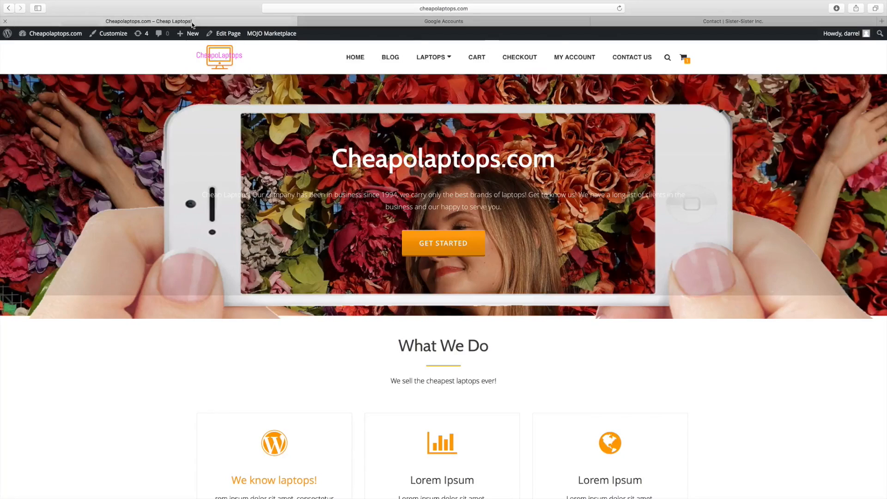
pyautogui.click(55, 34)
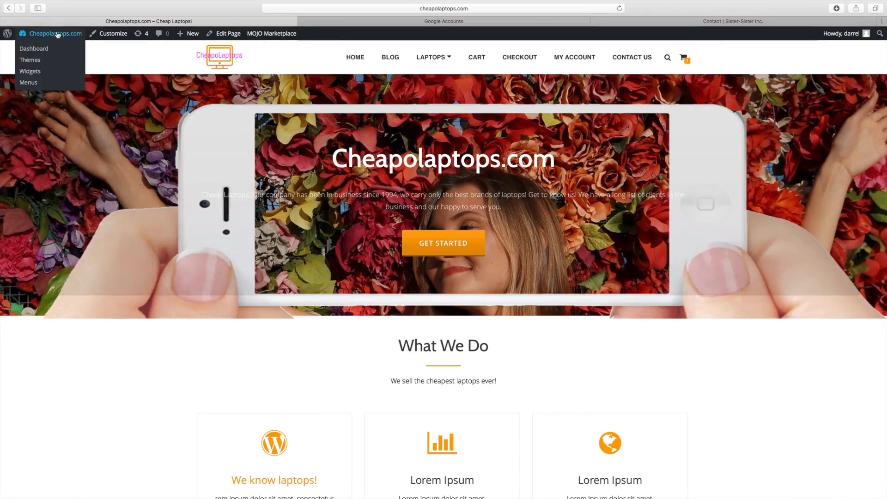
pyautogui.click(34, 49)
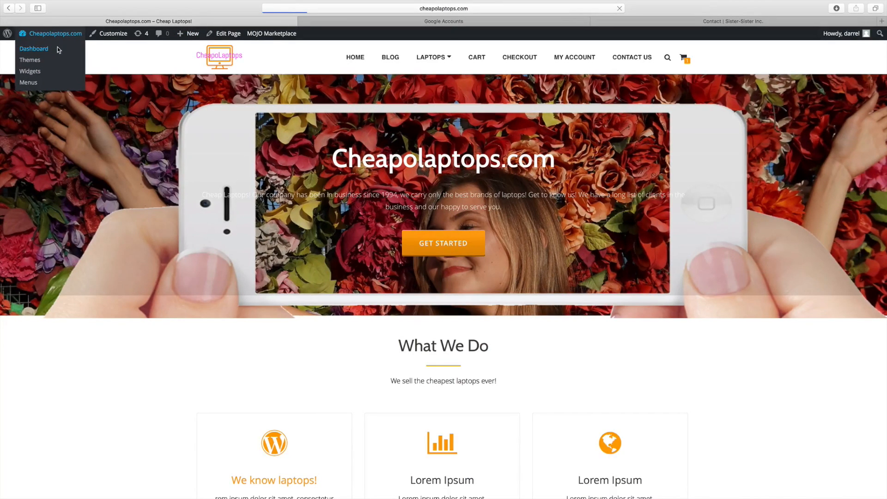
pyautogui.click(35, 49)
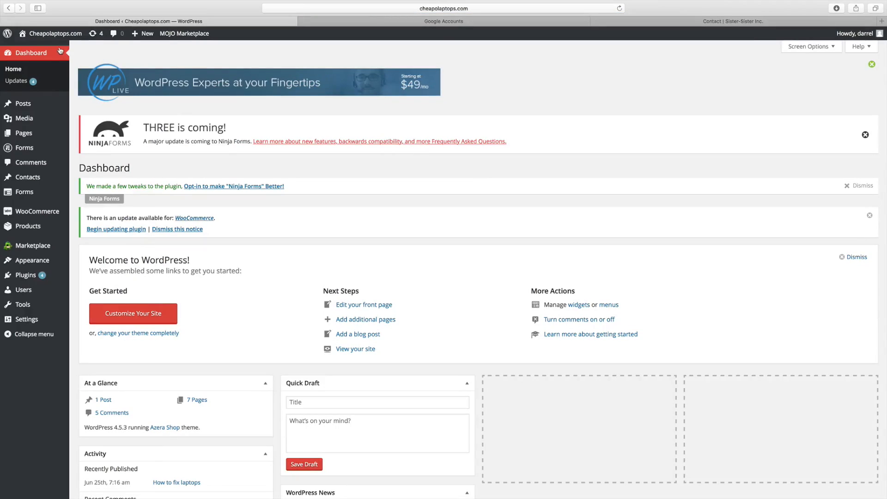
pyautogui.moveTo(22, 102)
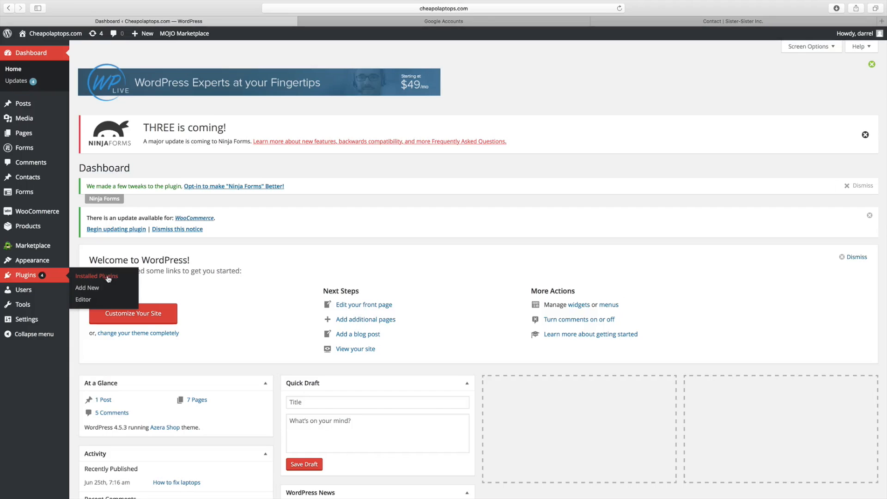
# List the installed plugins and confirm Intergeo Maps is active
pyautogui.click(97, 276)
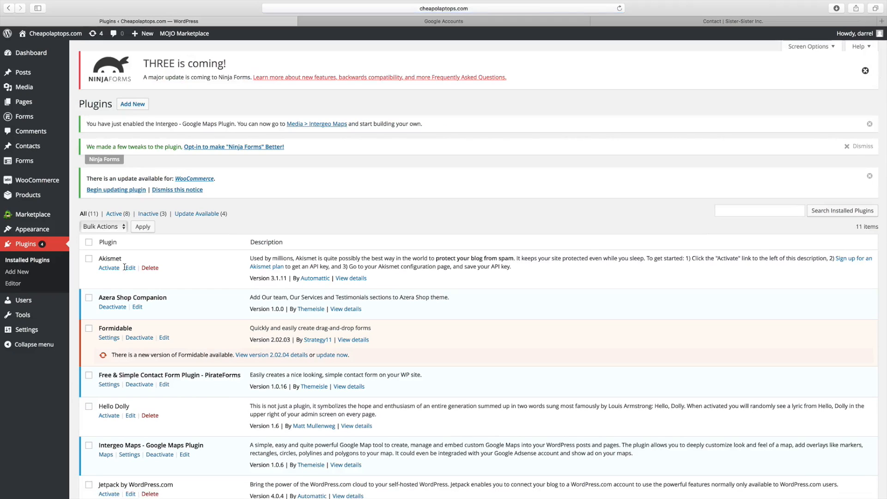
pyautogui.scroll(-3)
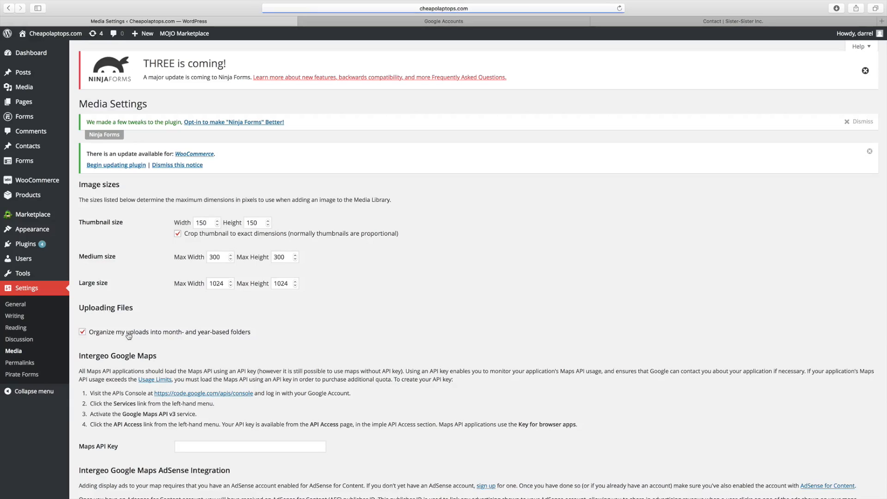
pyautogui.scroll(-3)
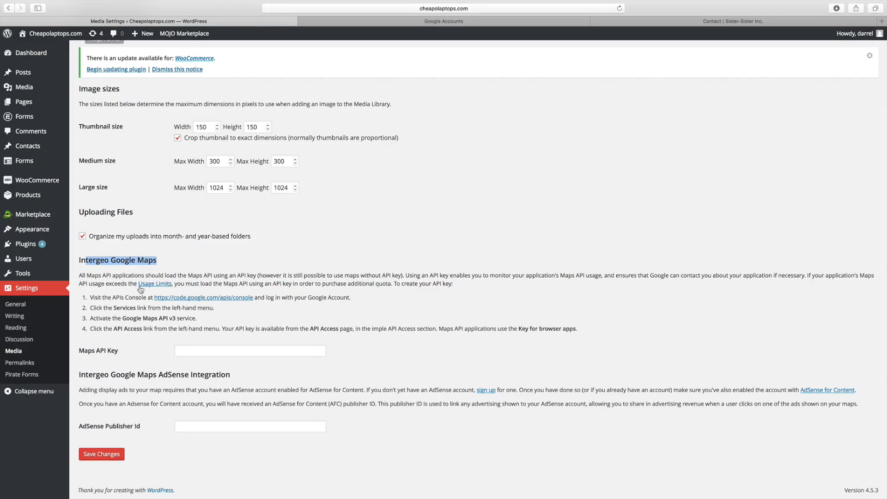
pyautogui.moveTo(192, 302)
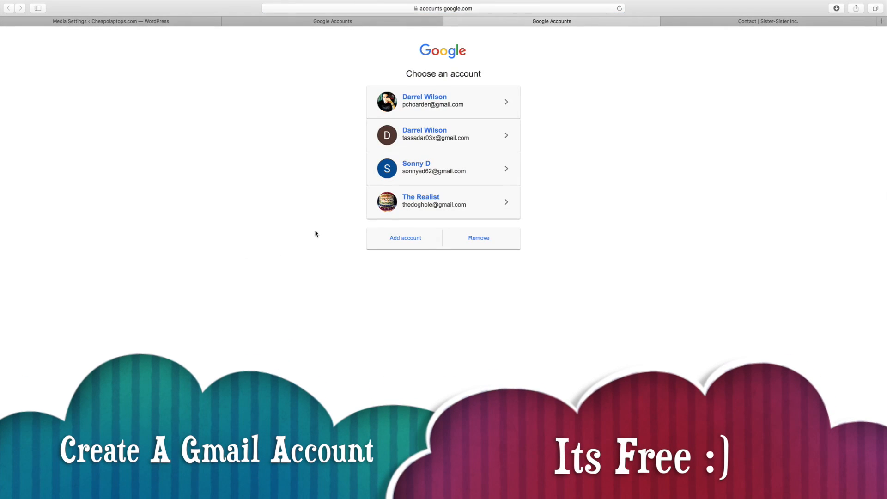
pyautogui.moveTo(443, 135)
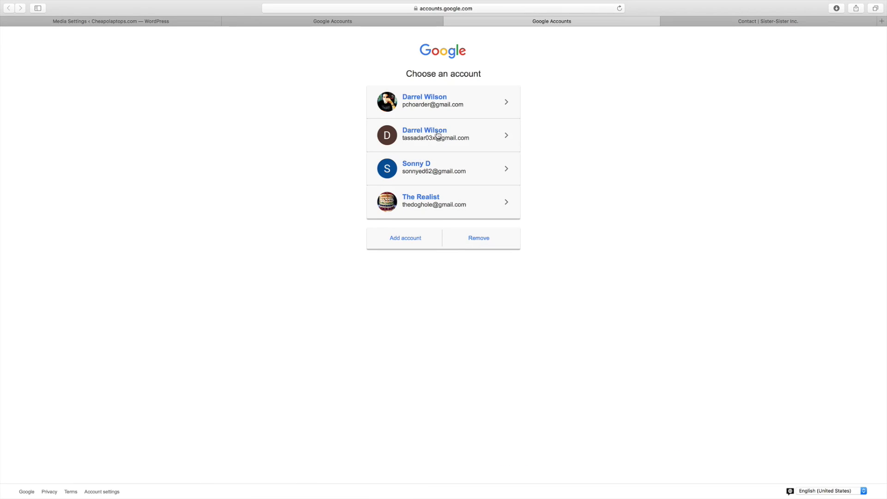
# Sign in with the second Google account and go to the Google APIs overview
pyautogui.click(443, 135)
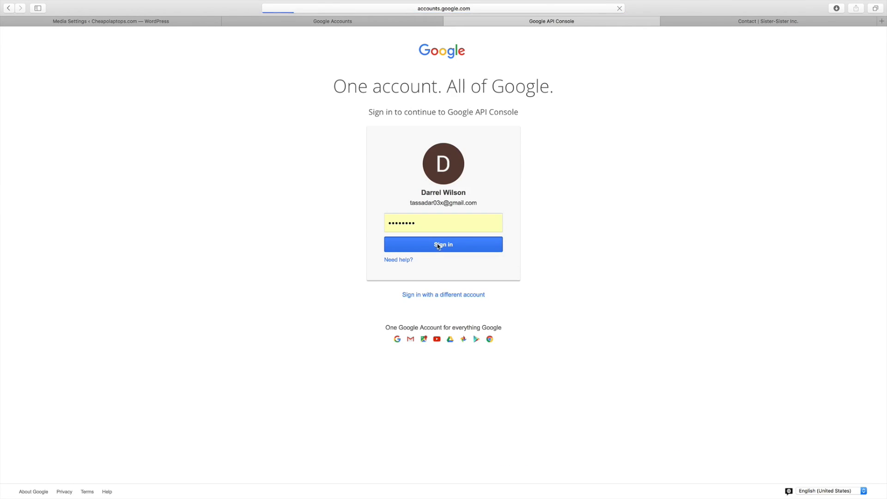
pyautogui.click(442, 244)
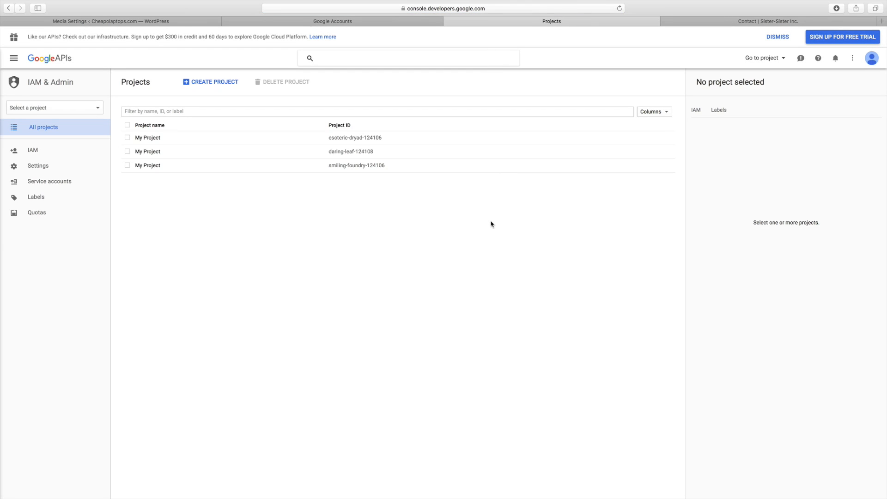
pyautogui.moveTo(339, 183)
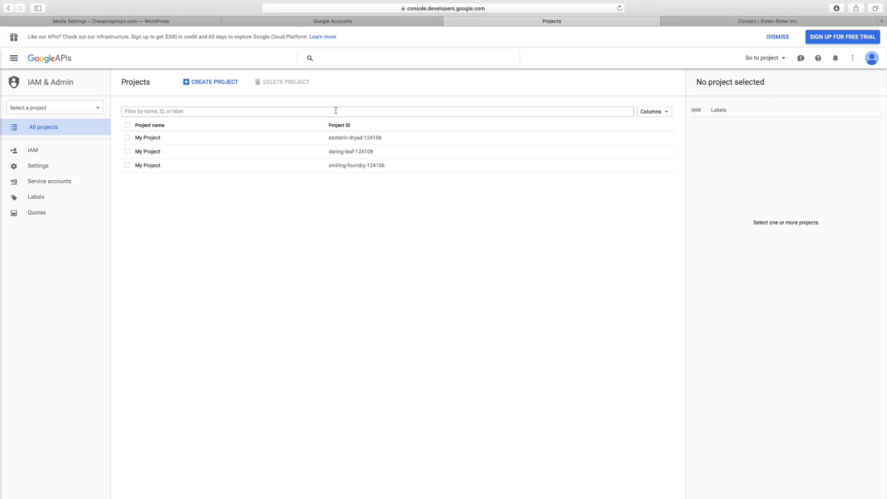
pyautogui.moveTo(34, 84)
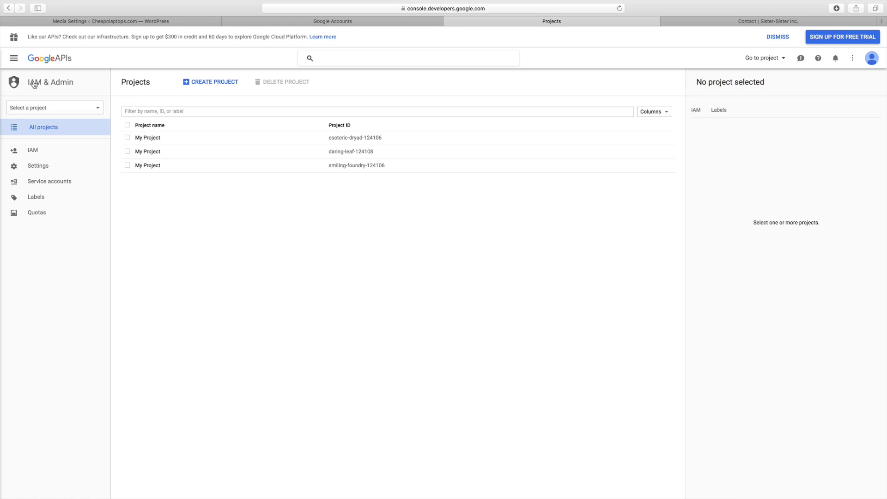
pyautogui.click(33, 150)
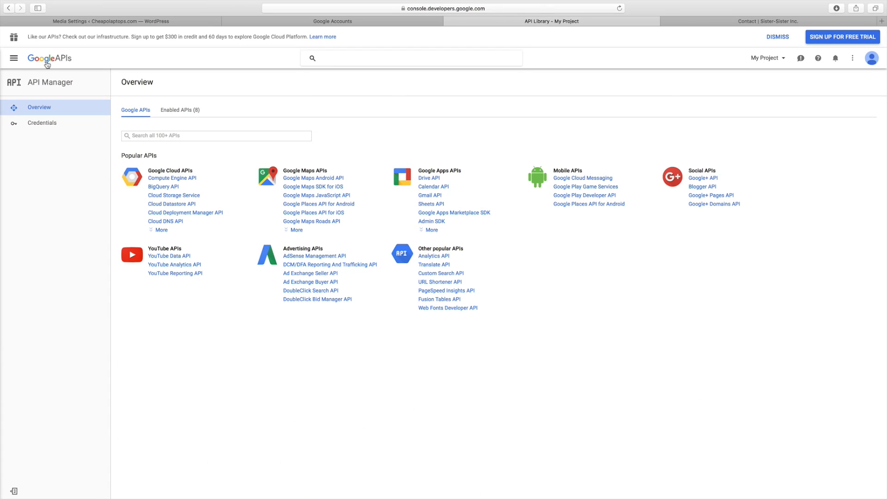
pyautogui.moveTo(302, 126)
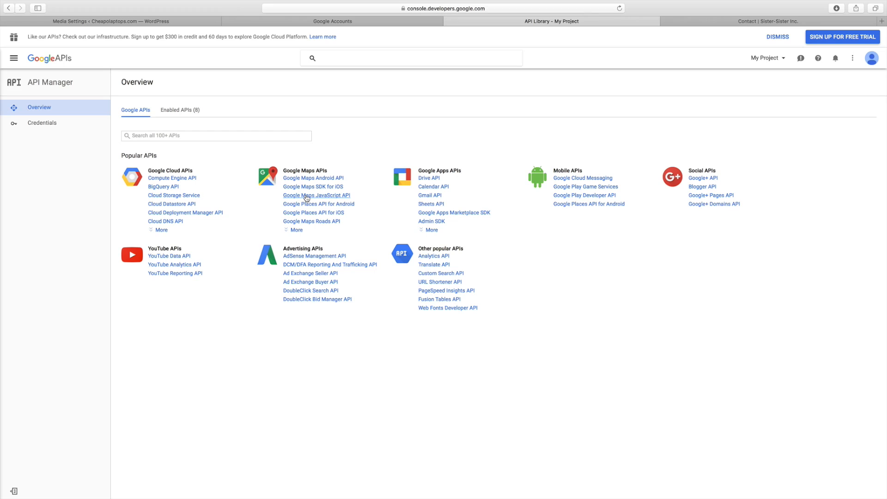
# Enable the Google Maps JavaScript API and go to its credentials
pyautogui.click(316, 195)
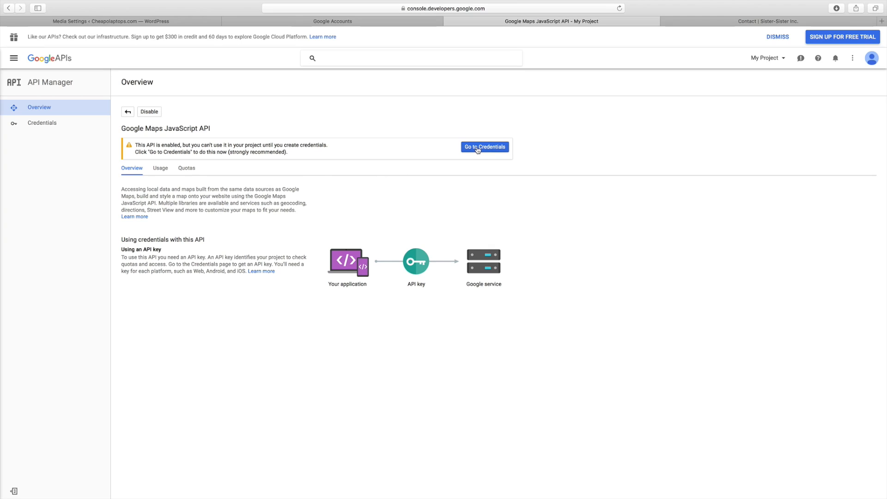
pyautogui.click(484, 147)
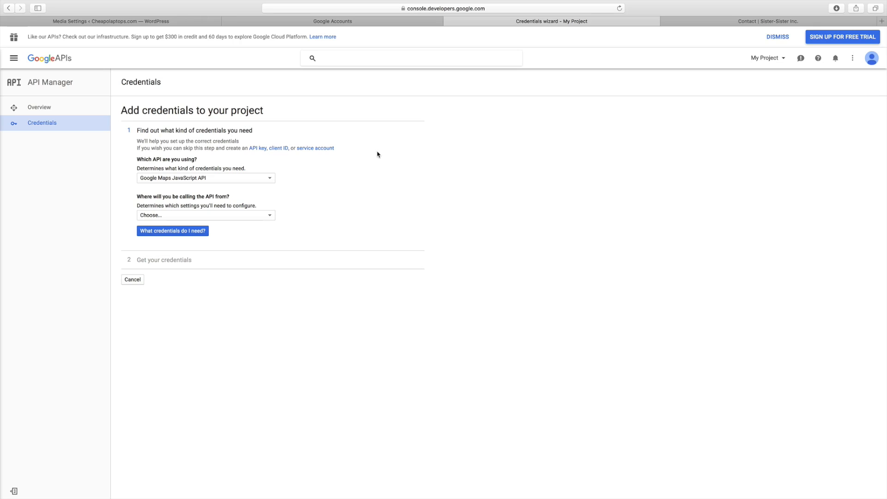
pyautogui.moveTo(155, 182)
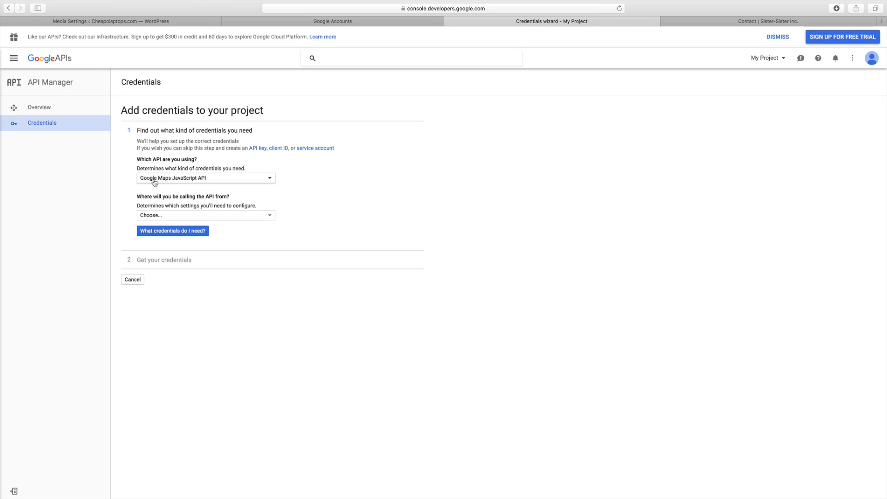
pyautogui.moveTo(206, 185)
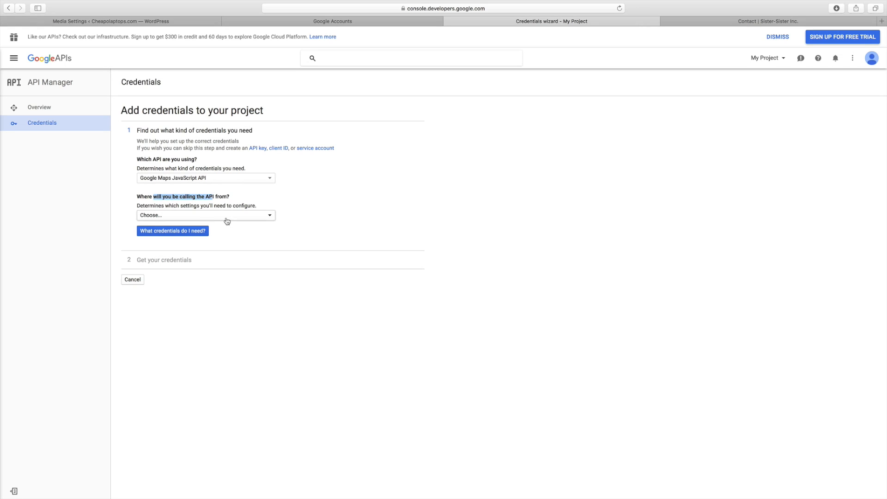
# Choose web-browser calling, name the key 'test' and move to the referrer restriction
pyautogui.click(205, 215)
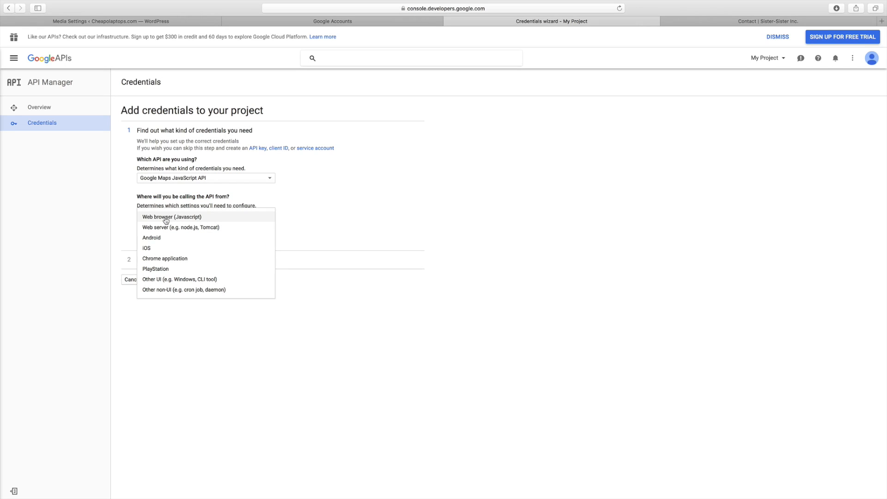
pyautogui.click(172, 216)
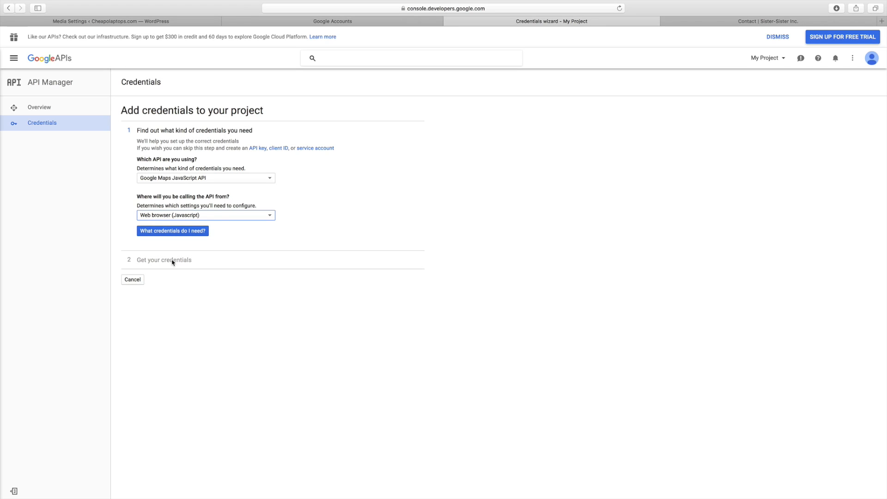
pyautogui.click(172, 230)
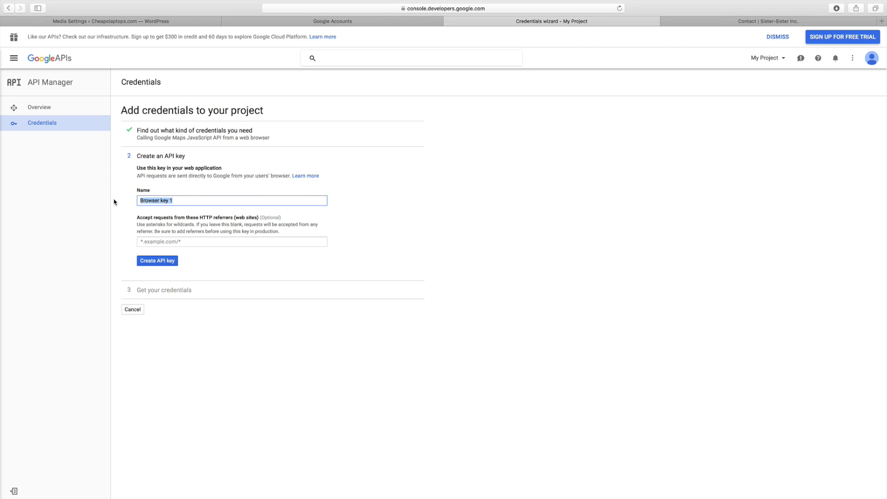
pyautogui.write('Th')
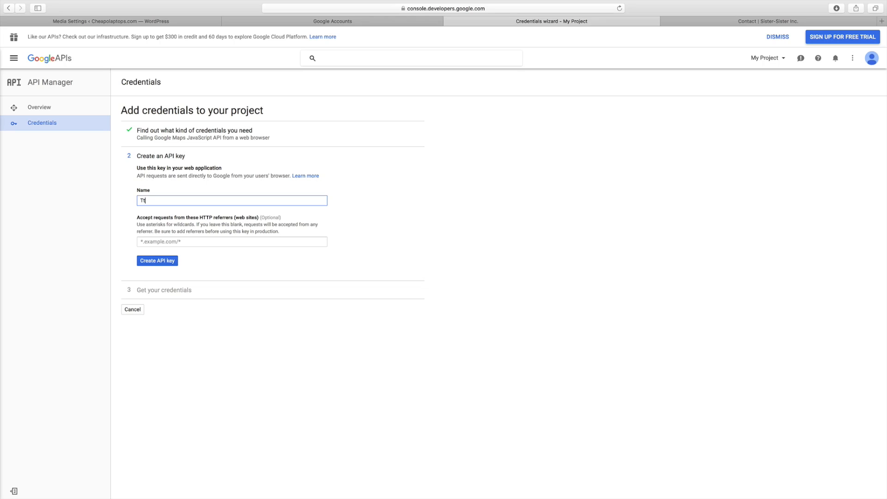
pyautogui.write('test')
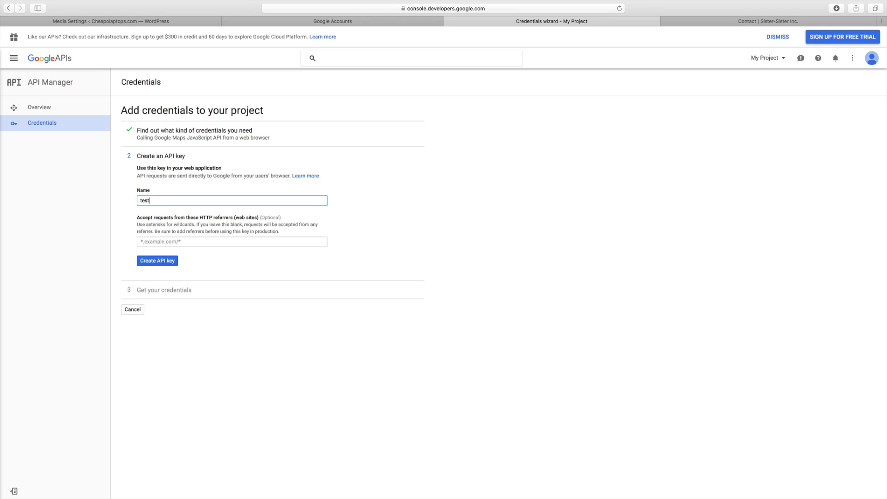
pyautogui.click(231, 242)
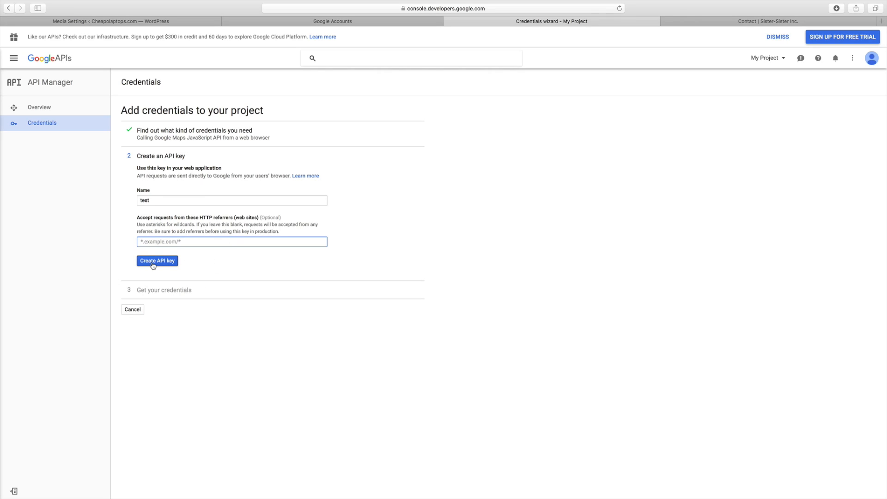
# Generate the API key and copy the generated key value
pyautogui.click(157, 260)
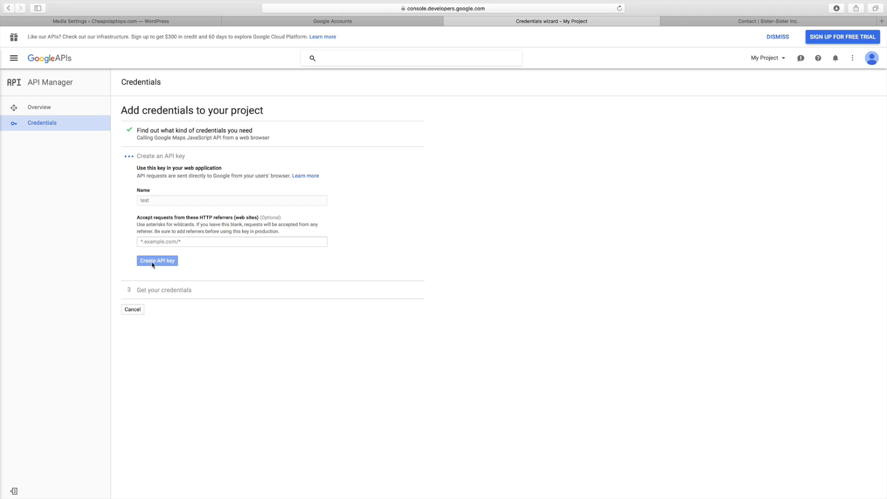
pyautogui.click(157, 261)
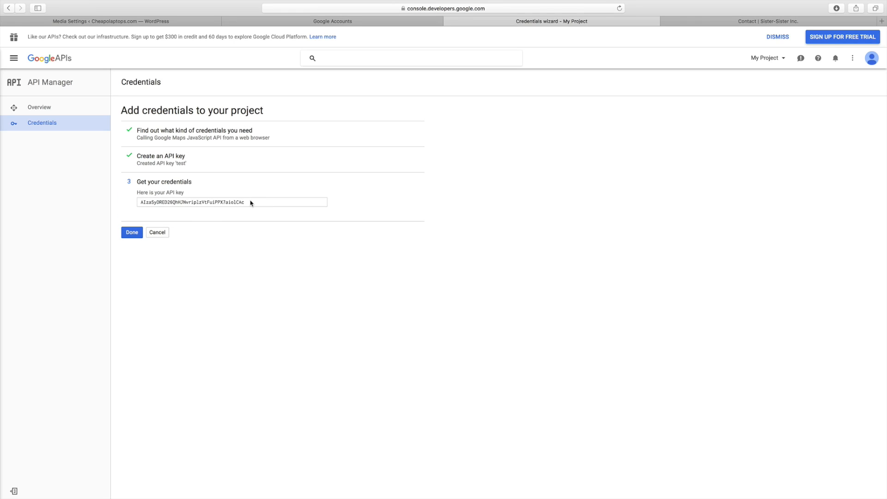
pyautogui.rightClick(220, 202)
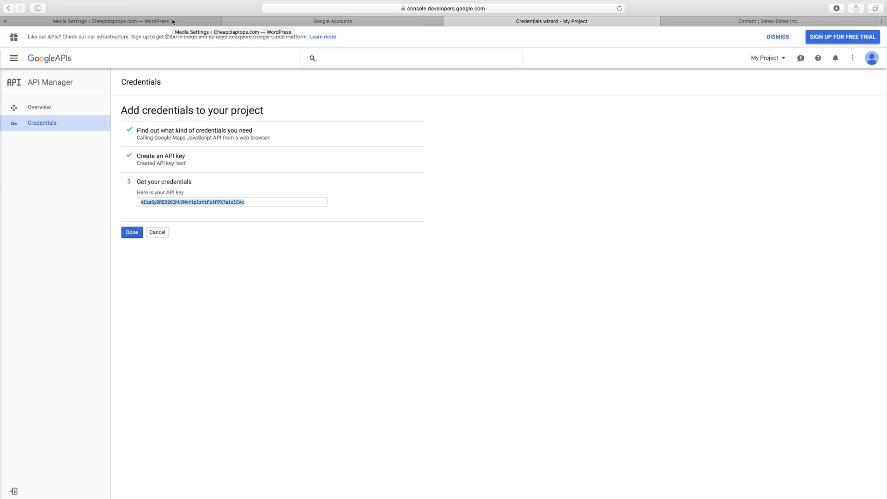
# Paste the key into Maps API Key in WordPress Media Settings and save changes
pyautogui.click(111, 22)
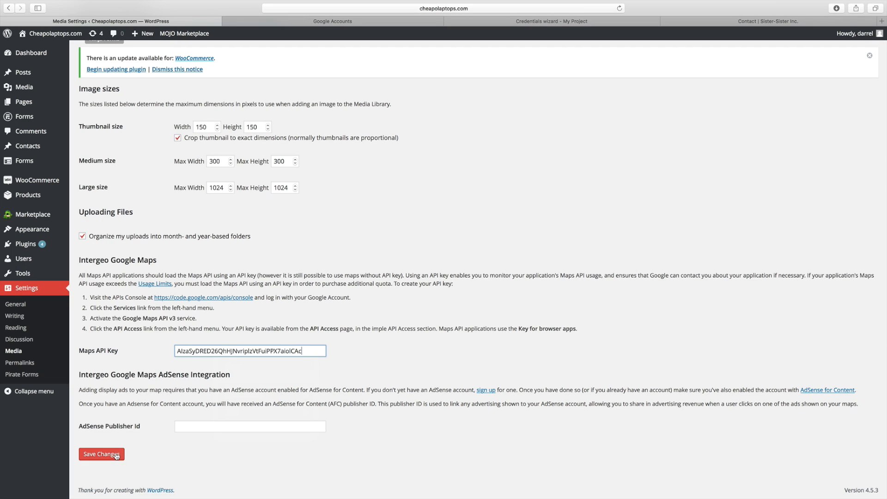
pyautogui.click(101, 453)
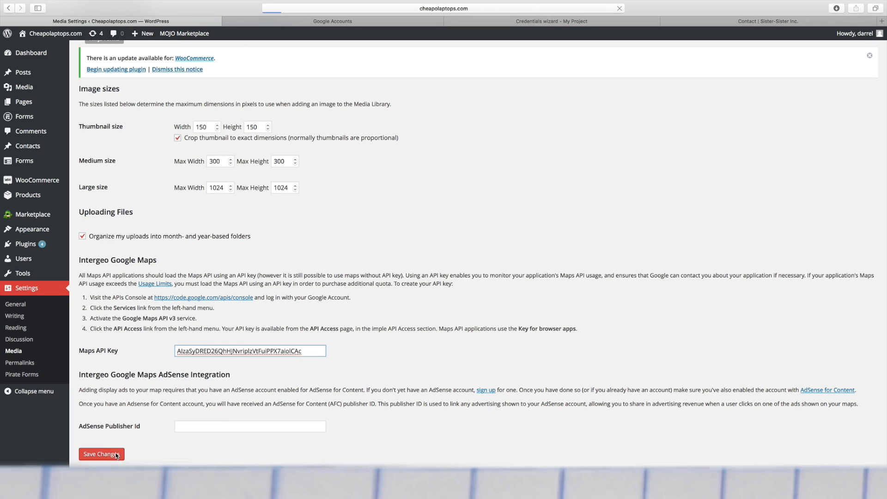
pyautogui.click(102, 454)
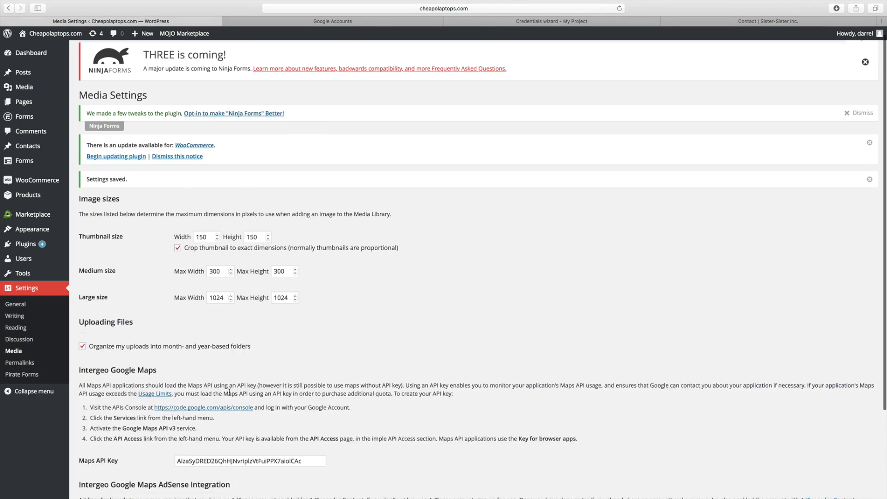
pyautogui.scroll(-3)
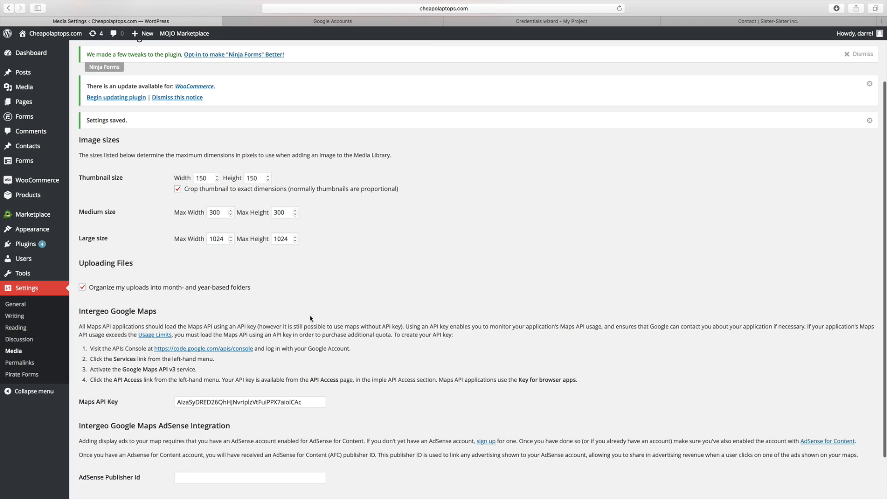
pyautogui.moveTo(271, 308)
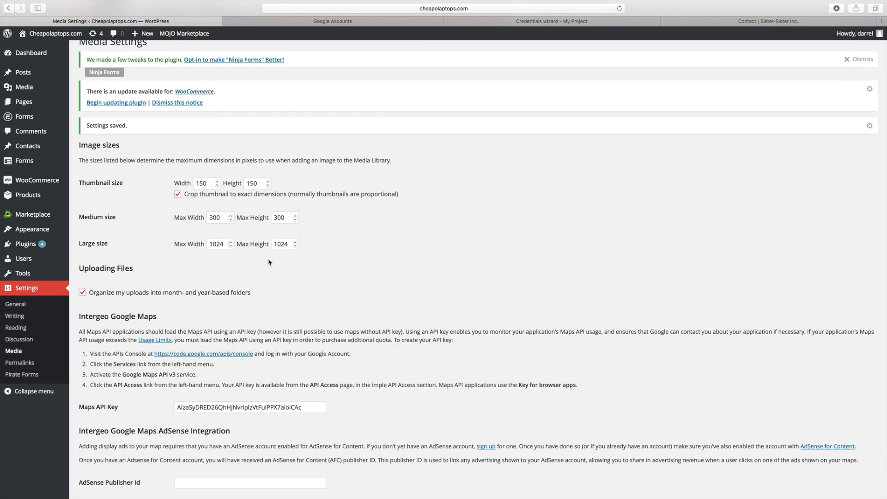
pyautogui.moveTo(93, 211)
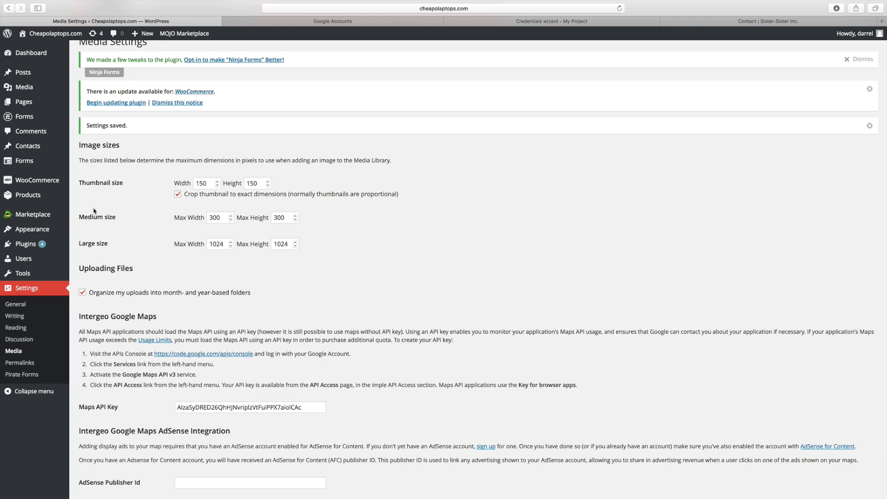
pyautogui.scroll(-3)
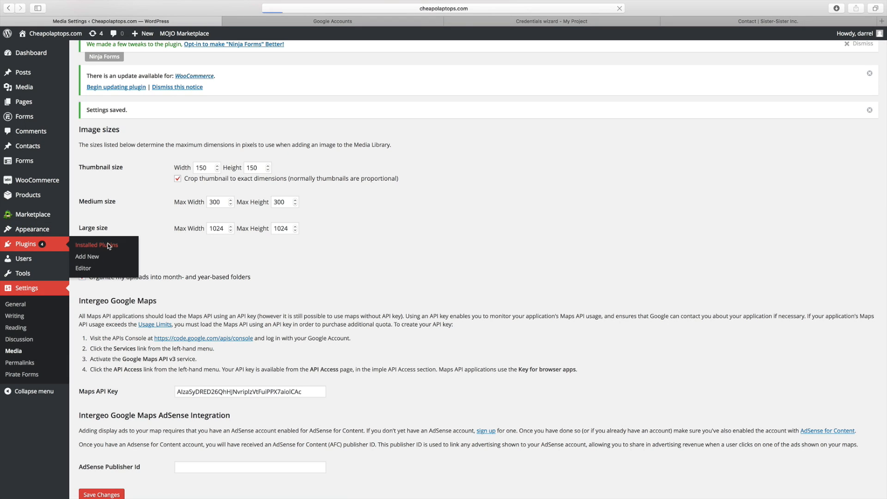
# From Installed Plugins, follow the Maps link to the Intergeo Maps library
pyautogui.click(96, 244)
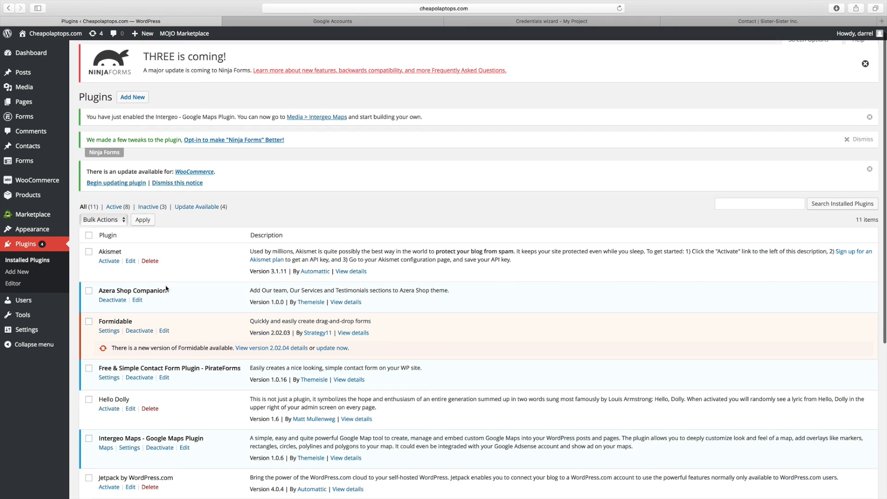
pyautogui.scroll(-3)
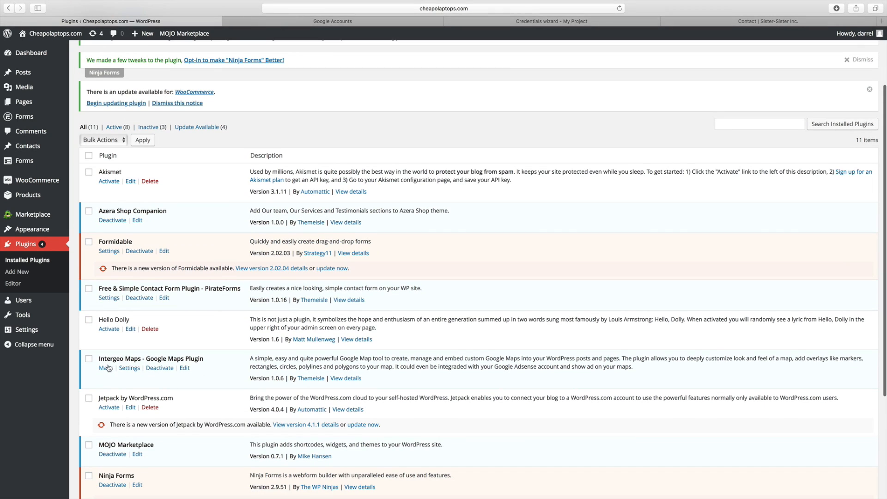
pyautogui.click(106, 368)
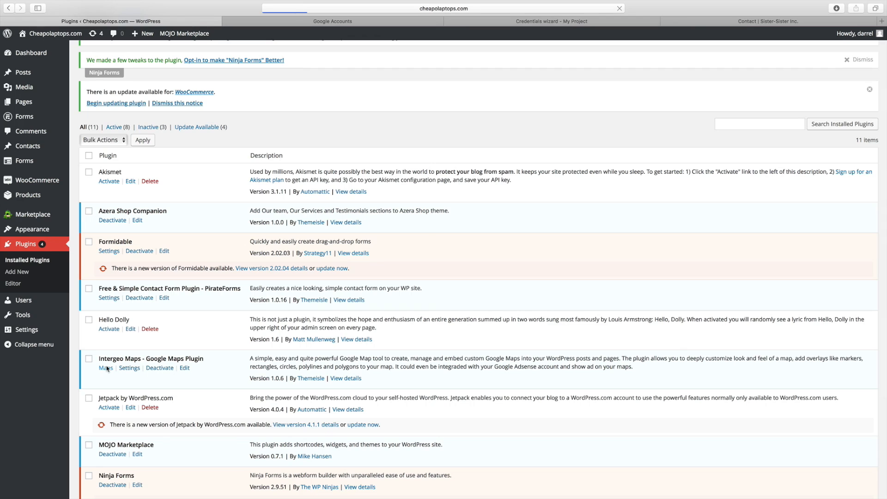
pyautogui.click(106, 368)
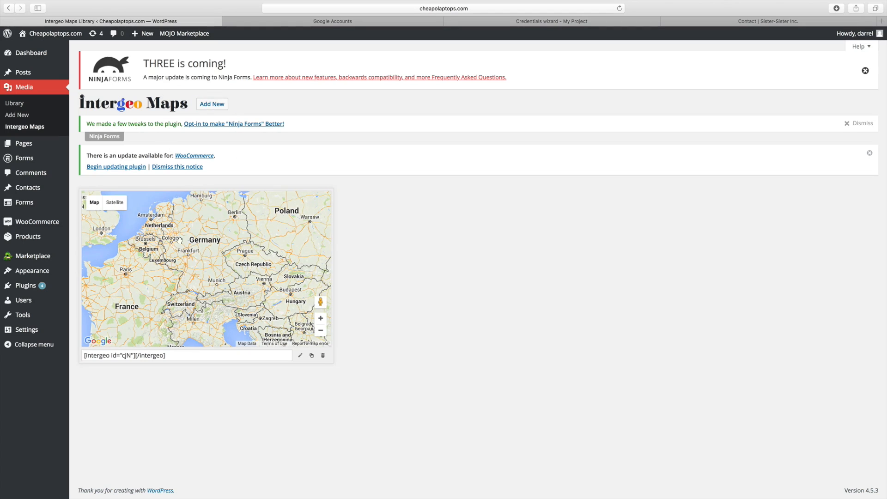
# Add a marker to a new map with address 'pasadena ca' and title 'Tass'
pyautogui.click(212, 104)
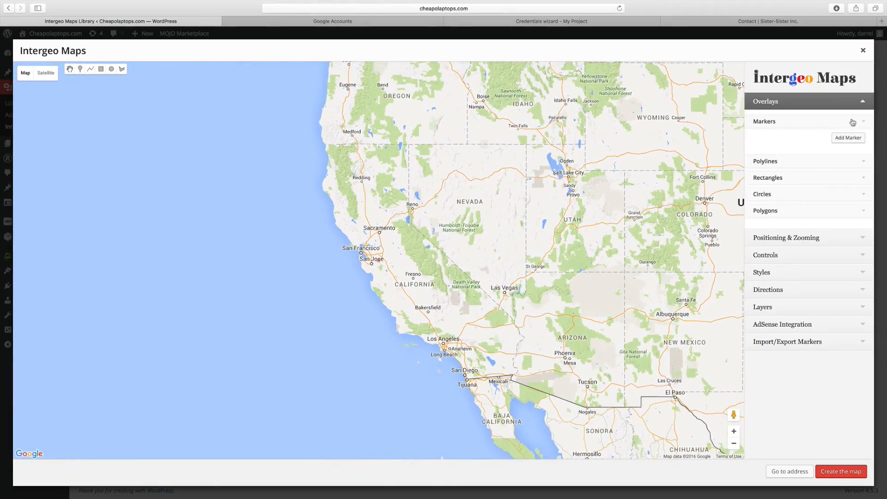
pyautogui.click(764, 121)
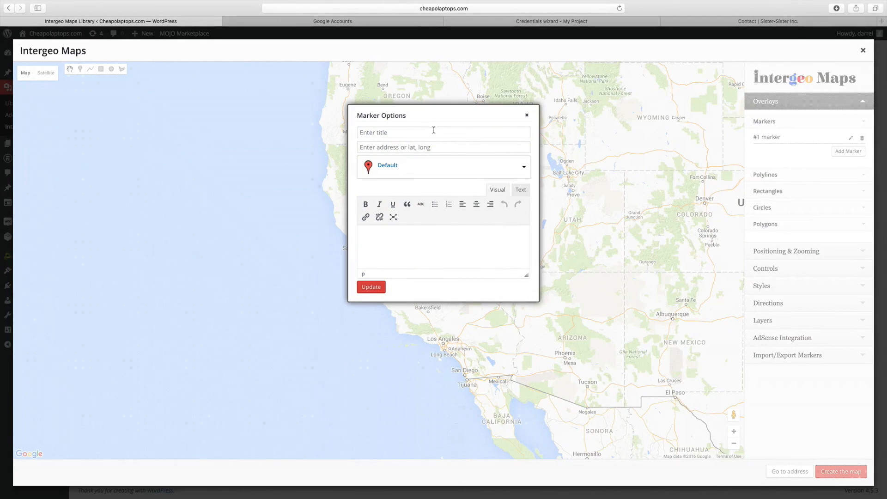
pyautogui.click(443, 147)
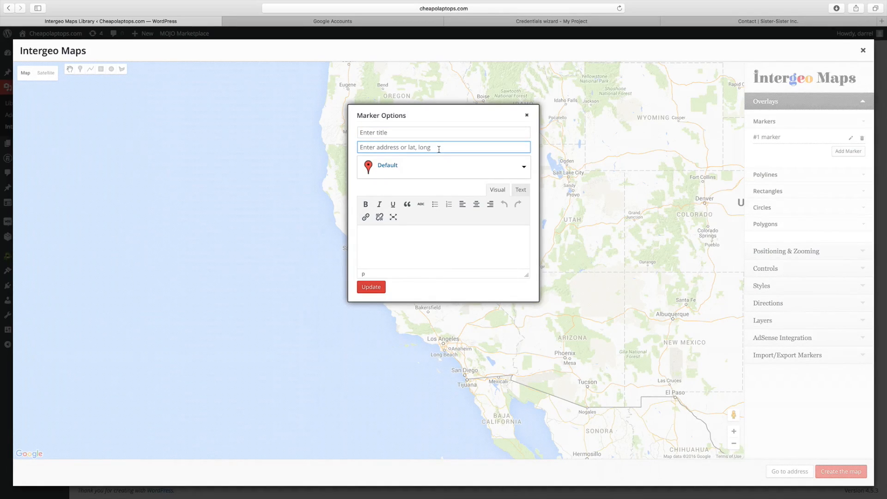
pyautogui.write('pasadena ca')
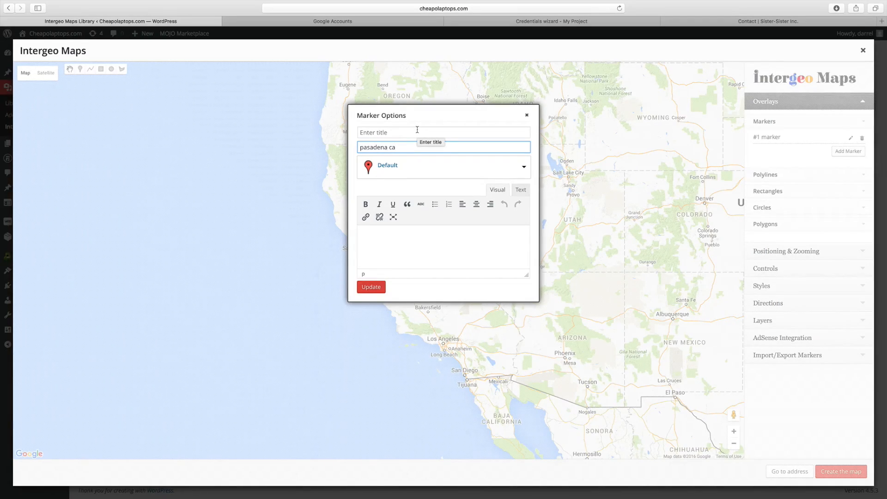
pyautogui.click(442, 132)
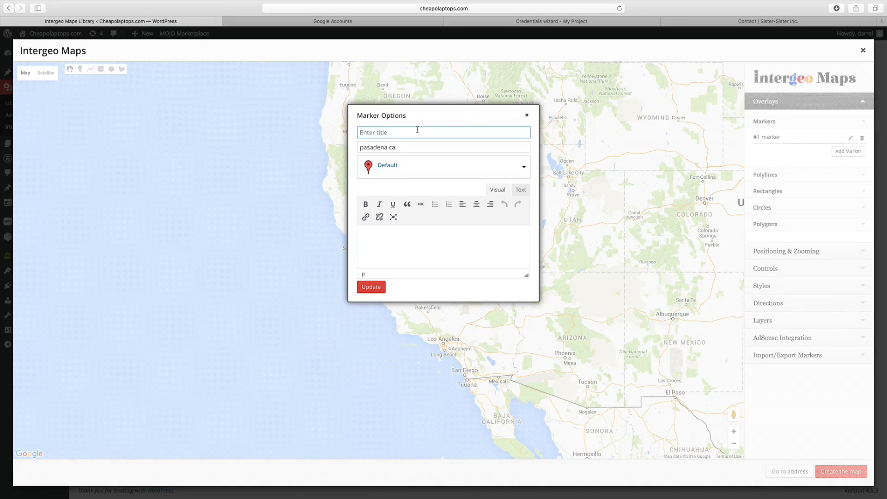
pyautogui.write('Tass')
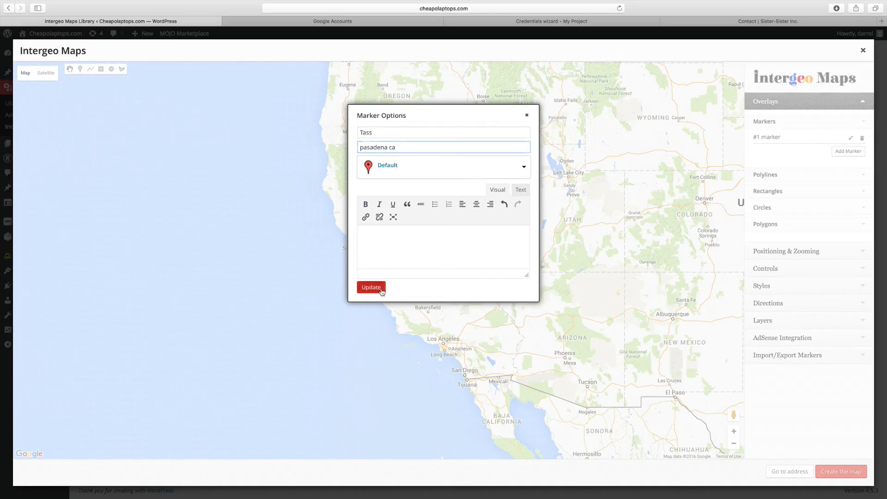
# Apply the Tass marker, check it over Pasadena, and create the map
pyautogui.click(370, 287)
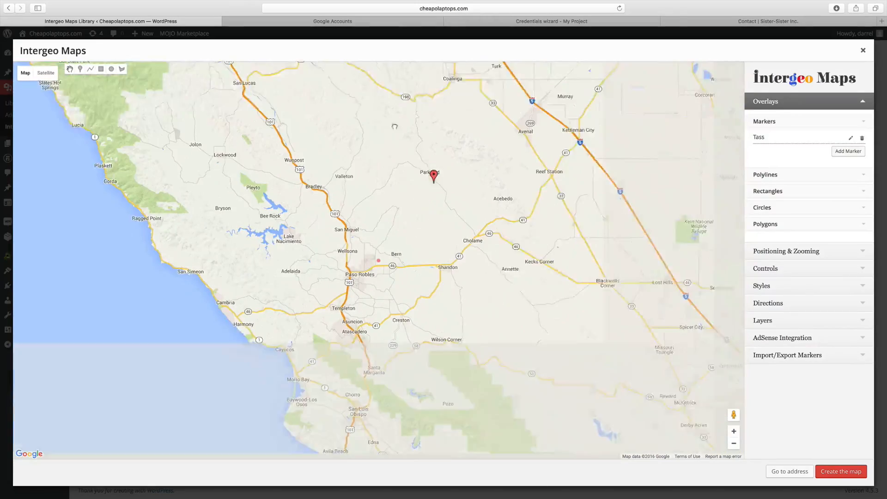
pyautogui.moveTo(430, 176); pyautogui.dragTo(407, 142)
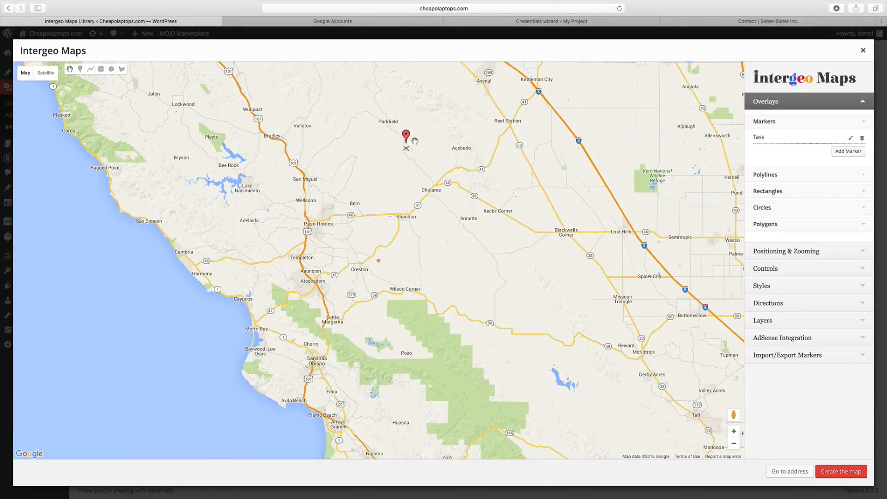
pyautogui.moveTo(405, 142); pyautogui.dragTo(664, 362)
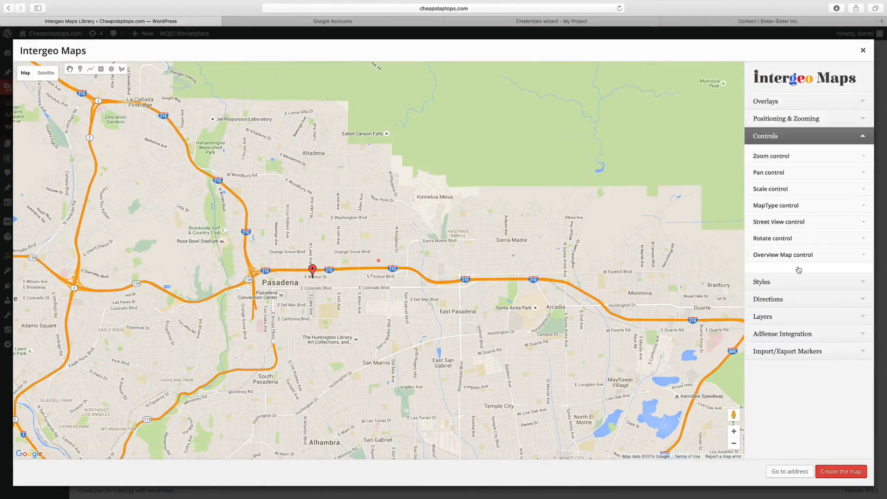
pyautogui.click(768, 172)
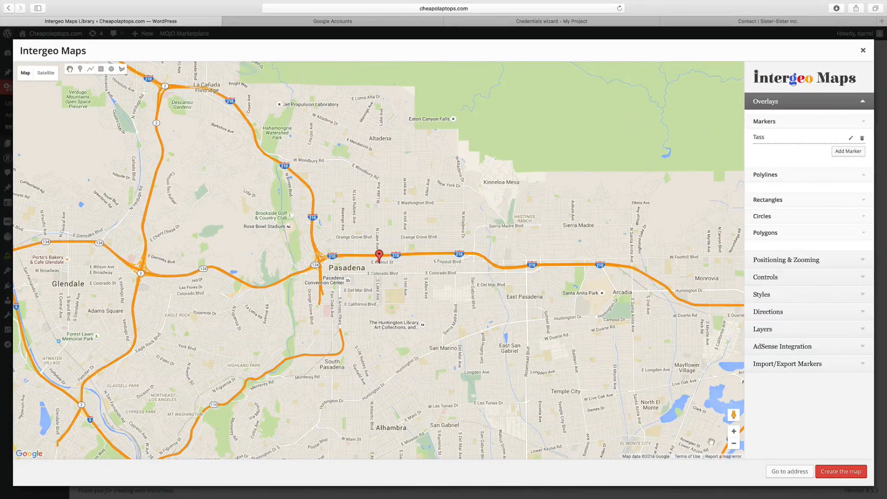
pyautogui.click(840, 471)
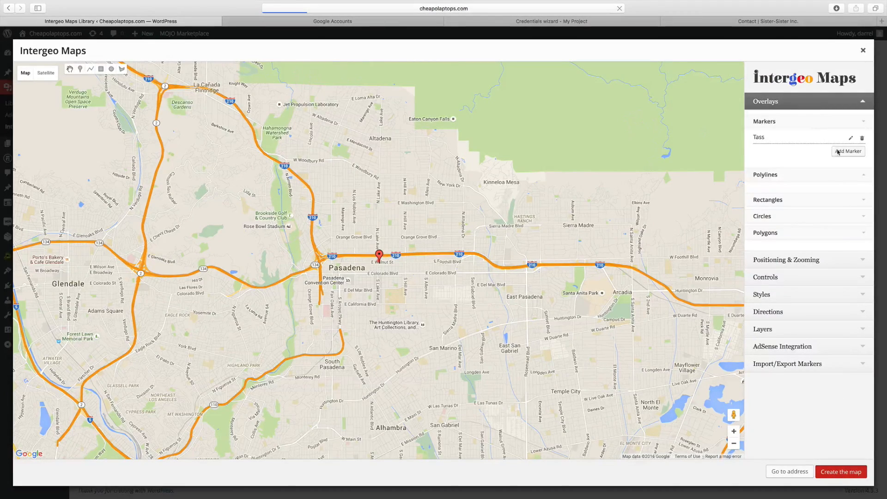
pyautogui.click(840, 471)
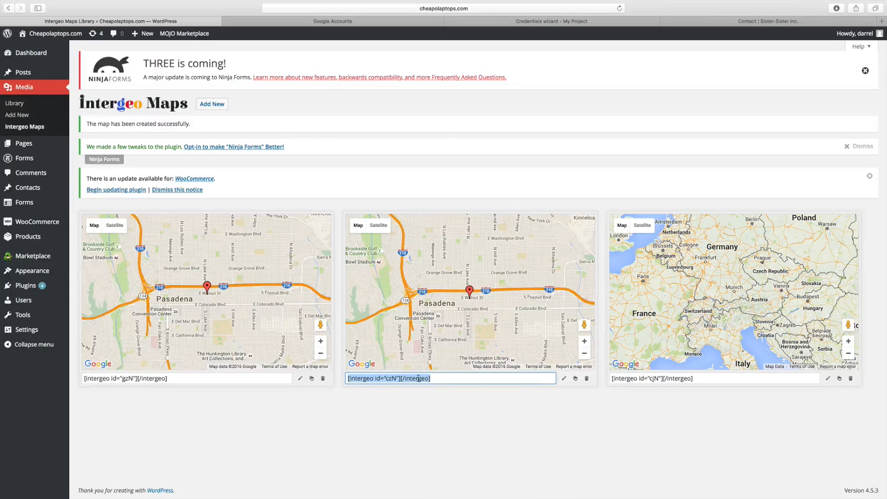
pyautogui.moveTo(440, 414)
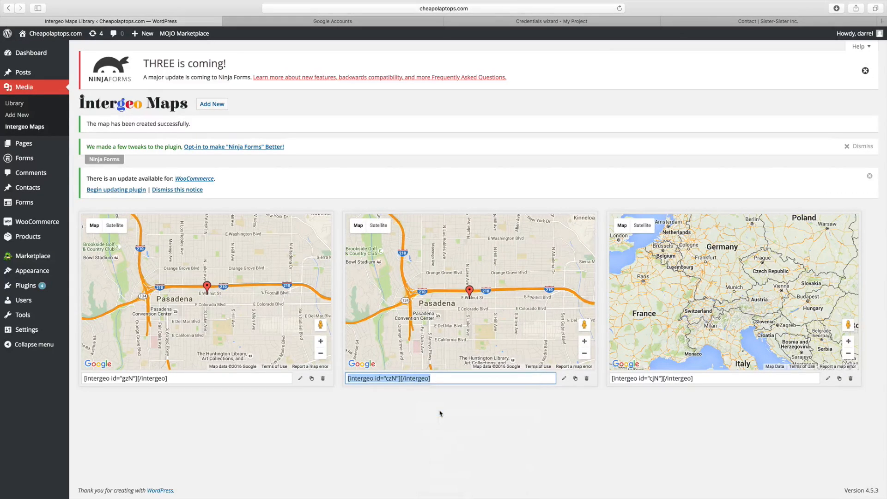
pyautogui.click(55, 33)
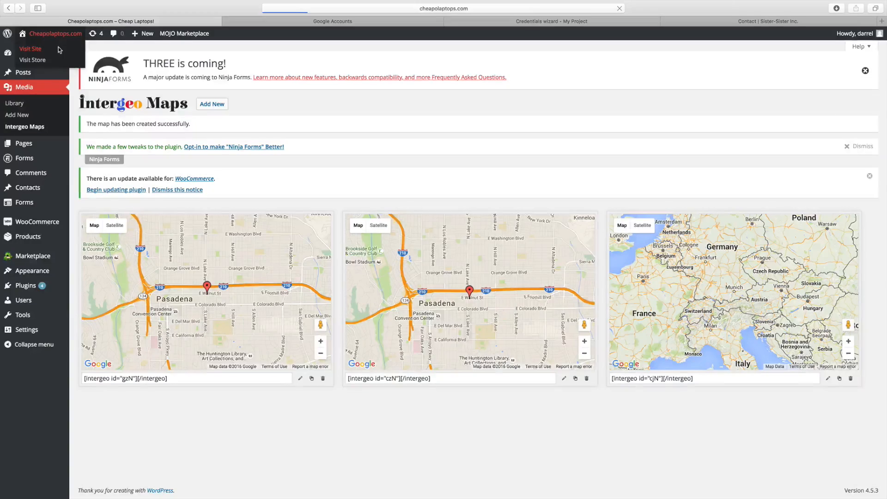
# Visit the live site's Contact Us page and launch the Customizer on it
pyautogui.click(30, 49)
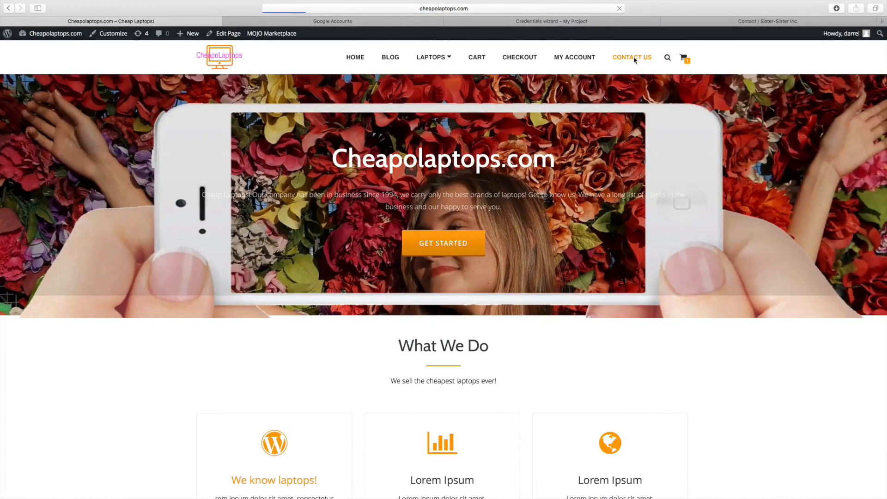
pyautogui.click(632, 57)
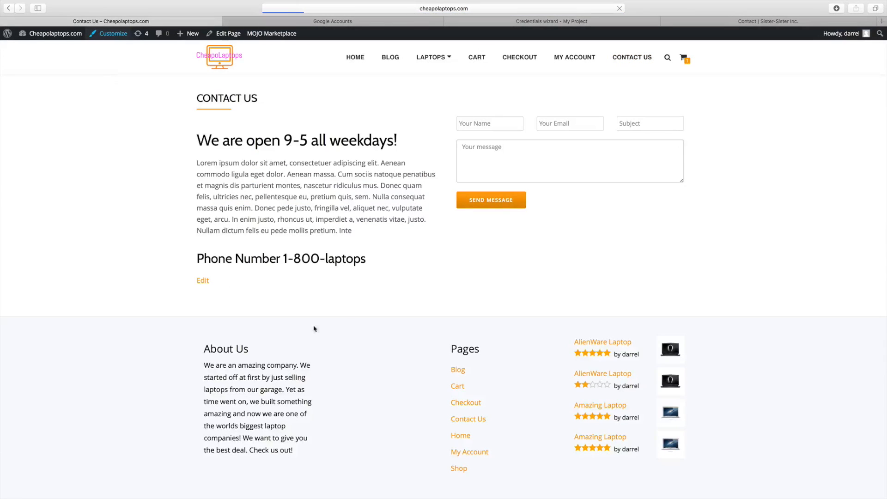
pyautogui.click(112, 33)
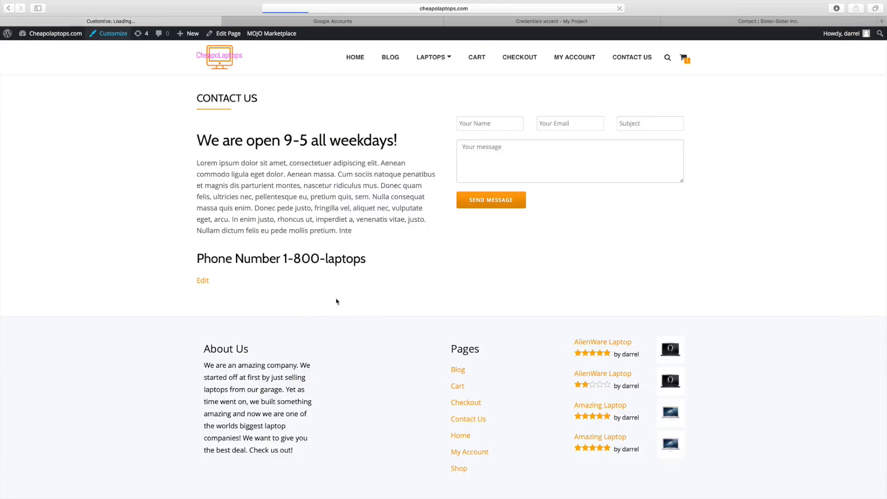
pyautogui.click(112, 33)
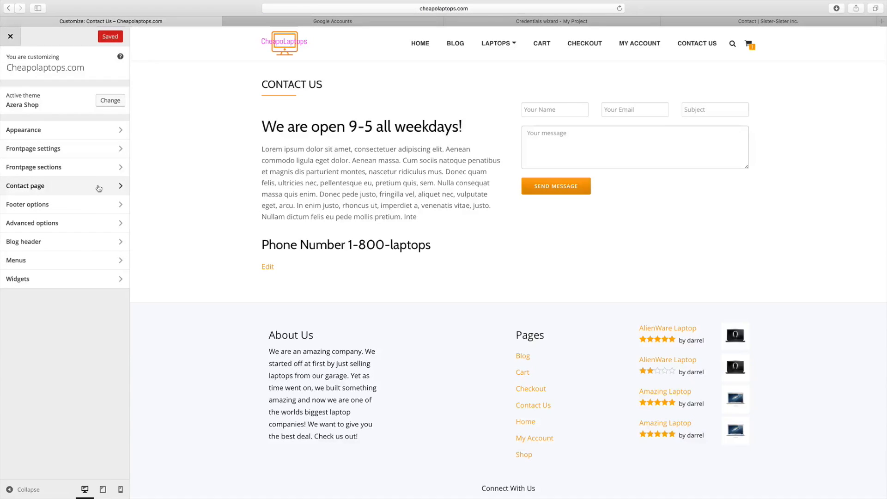
# Paste the map shortcode into Contact page's Map shortcode, Save & Publish, and view the live page
pyautogui.click(25, 186)
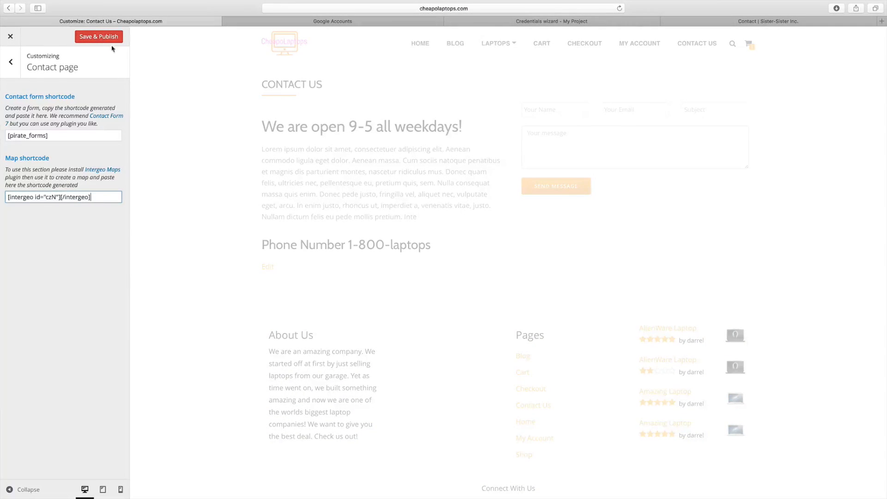
pyautogui.click(99, 36)
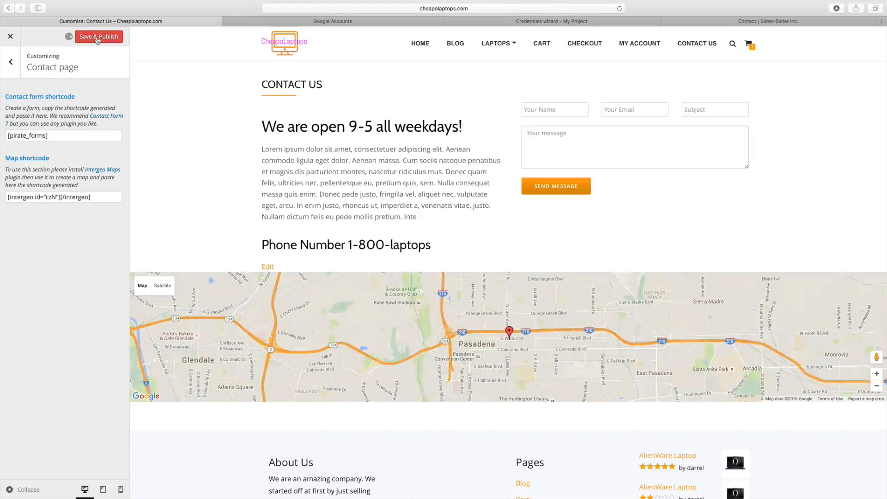
pyautogui.click(98, 36)
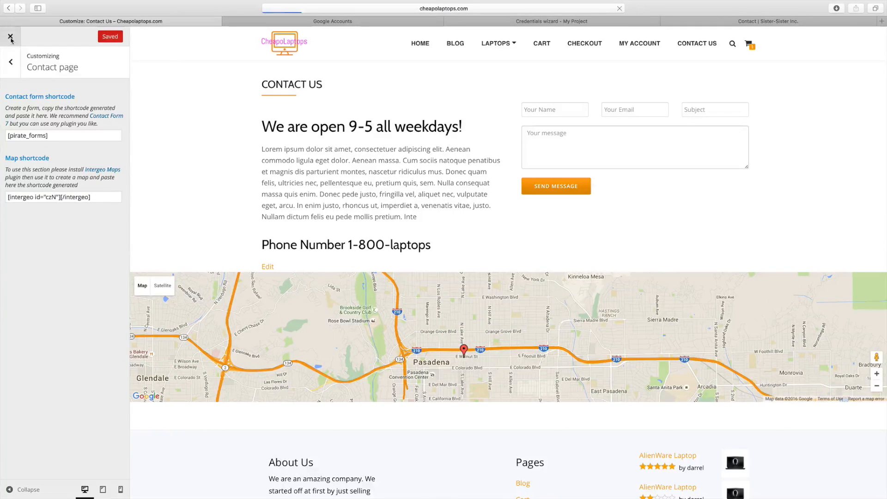
pyautogui.click(10, 36)
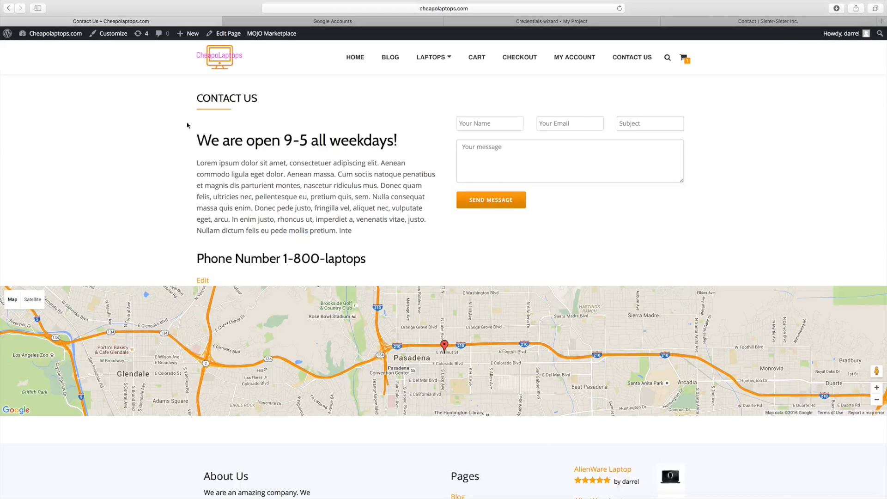
# Return to the homepage and launch the Customizer, scrolling the preview to the contact map area
pyautogui.click(354, 57)
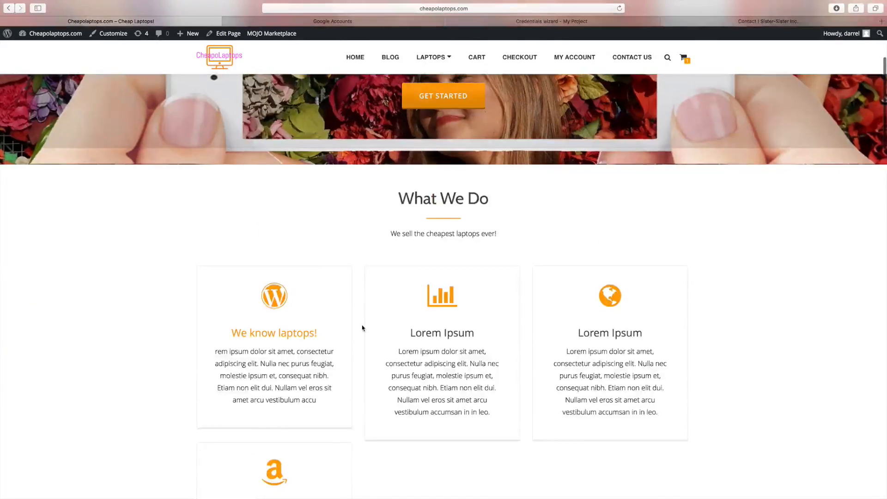
pyautogui.scroll(-3)
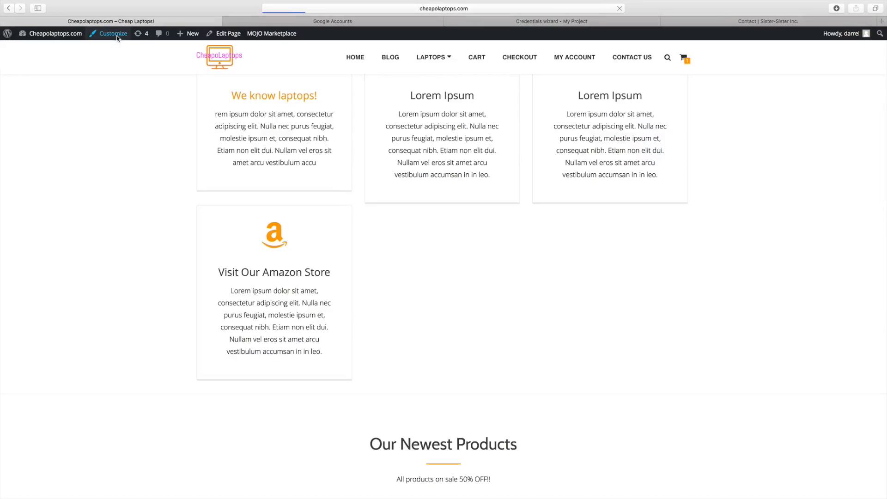
pyautogui.click(112, 33)
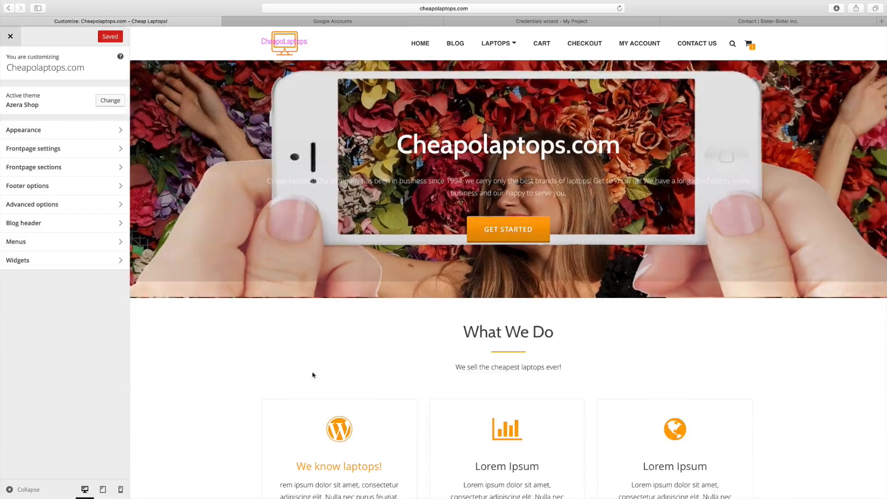
pyautogui.scroll(-3)
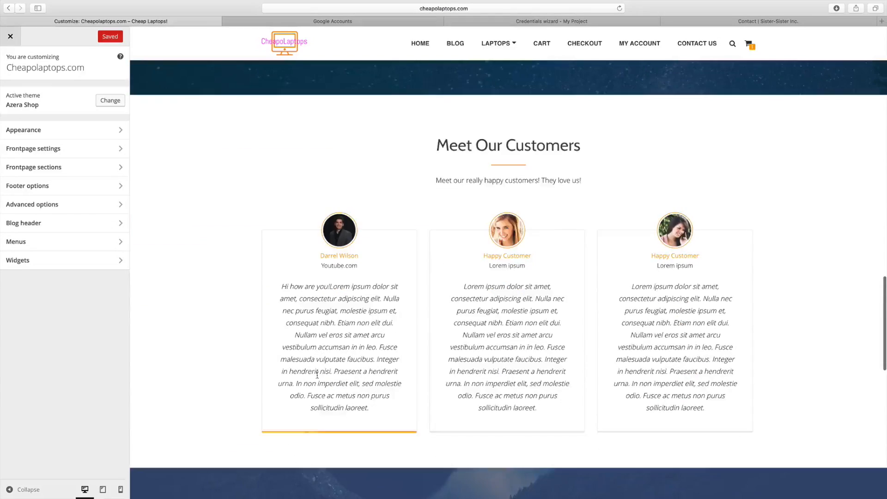
pyautogui.scroll(-3)
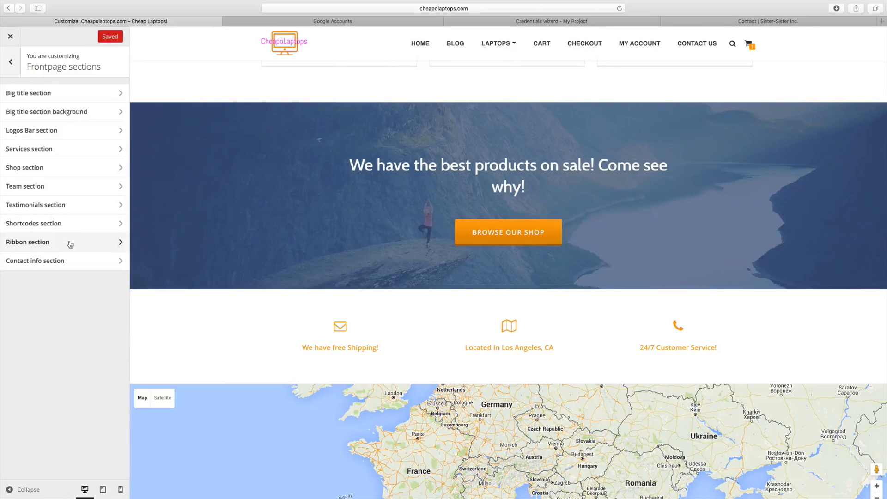
# Browse the Ribbon and Shortcodes sections, then enter the Contact info section settings with its Intergeo map shortcode
pyautogui.click(27, 242)
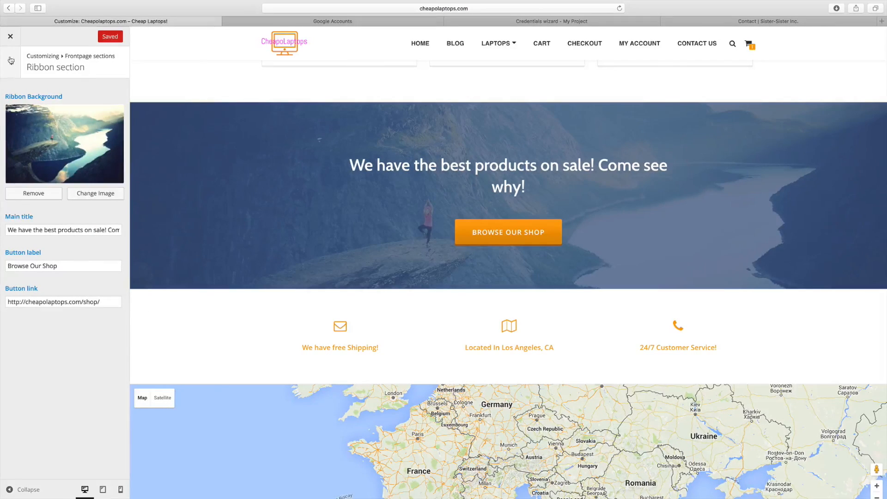
pyautogui.click(10, 62)
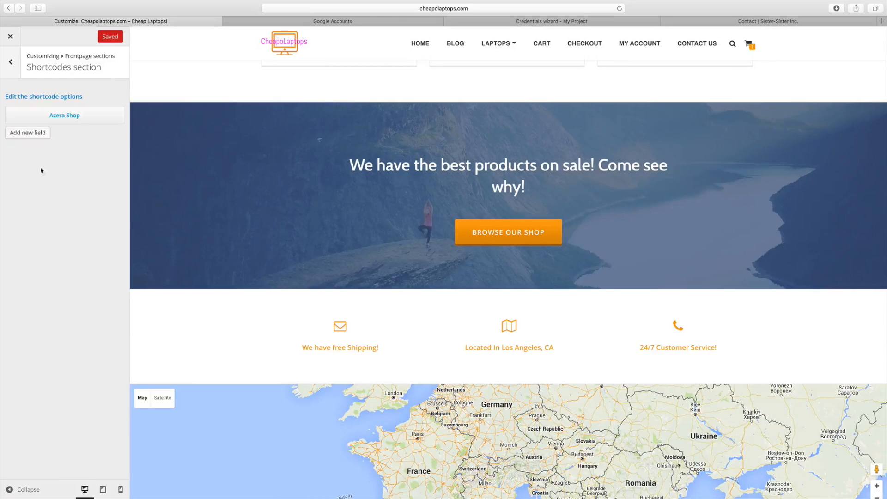
pyautogui.click(10, 62)
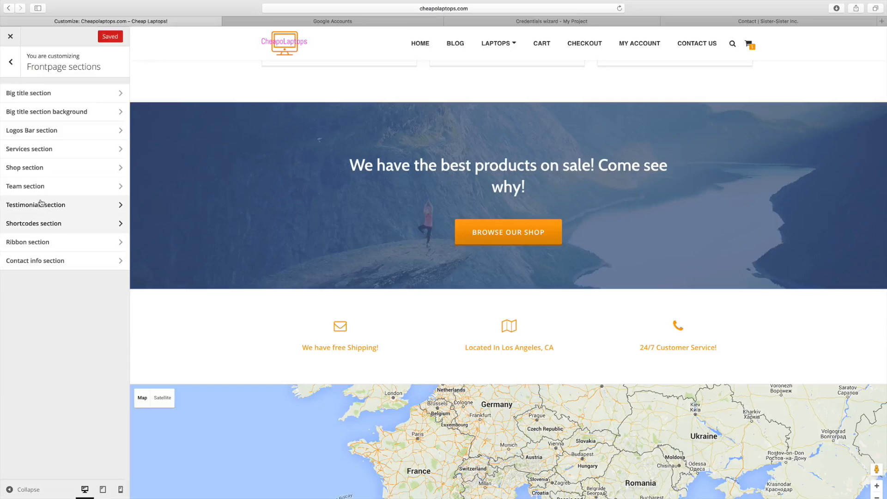
pyautogui.click(35, 261)
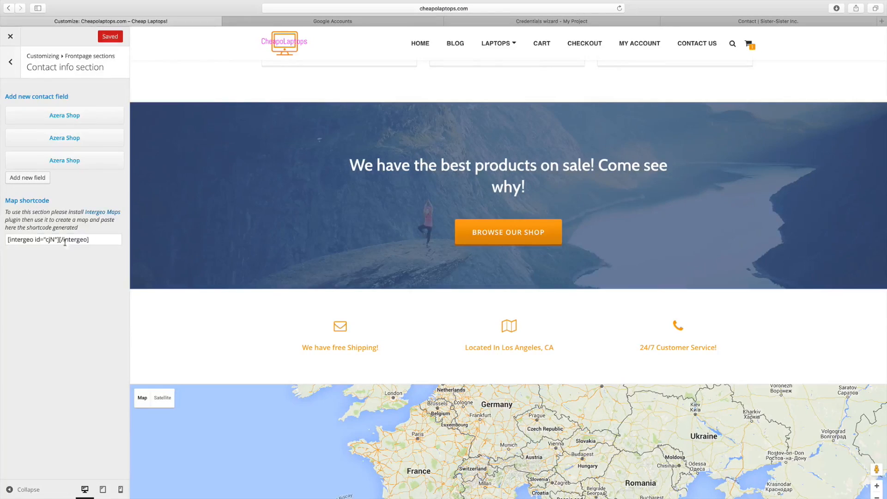
# Replace the Map shortcode with the Pasadena czN shortcode, Save & Publish, and view the live homepage
pyautogui.click(64, 238)
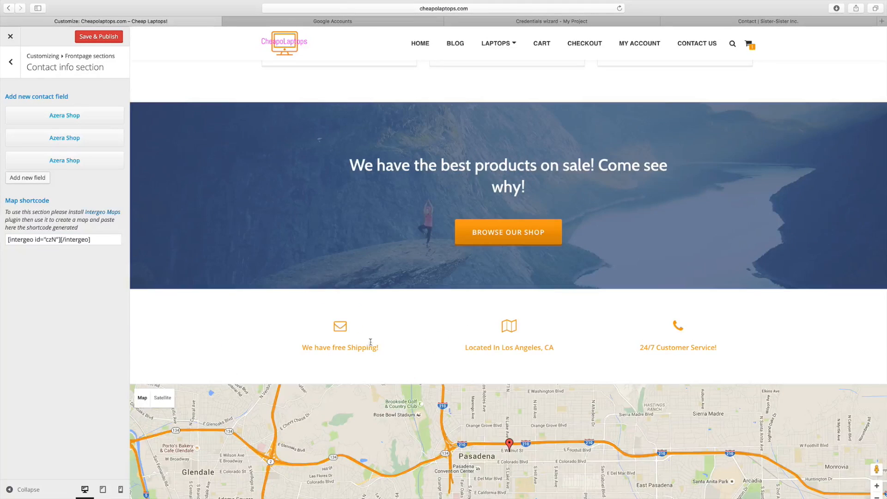
pyautogui.moveTo(454, 327)
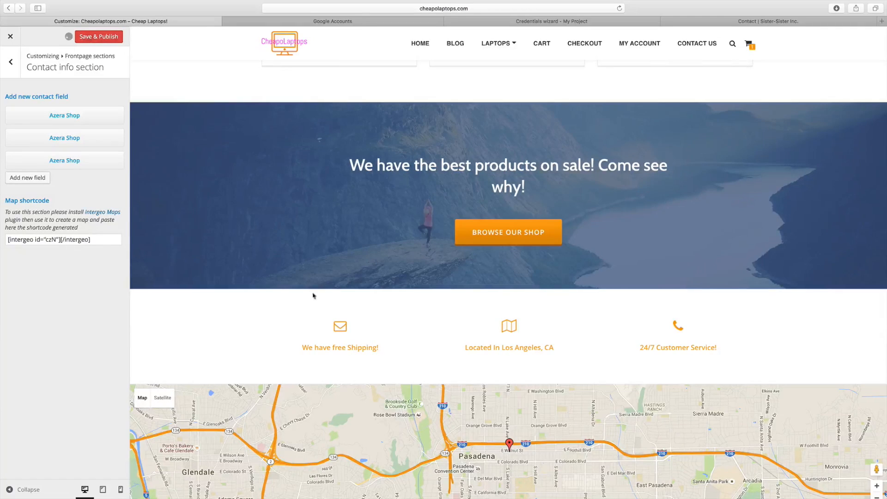
pyautogui.click(99, 36)
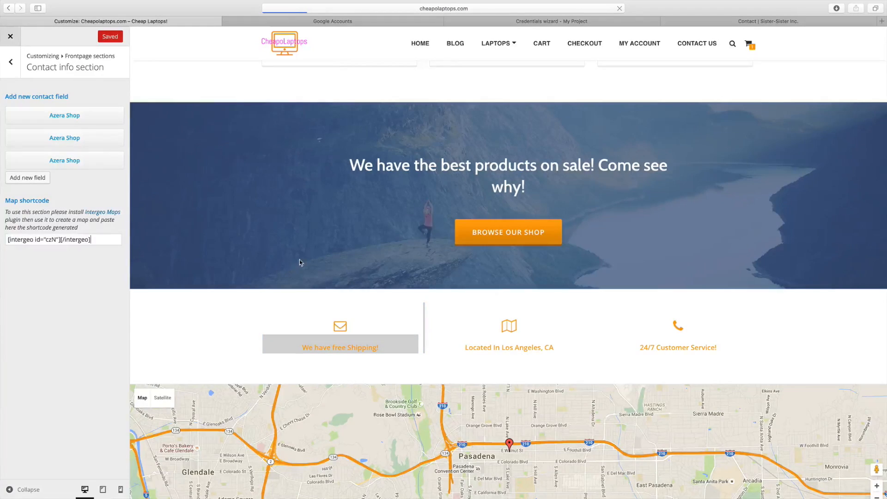
pyautogui.click(10, 36)
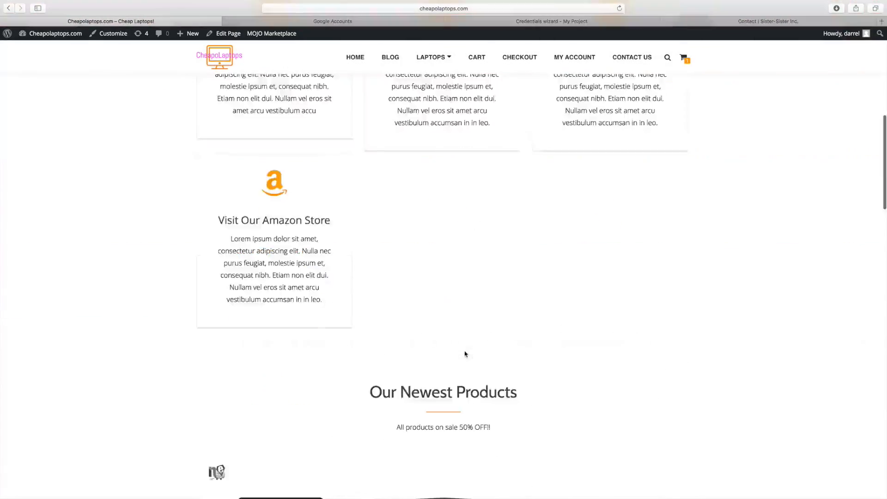
pyautogui.scroll(-3)
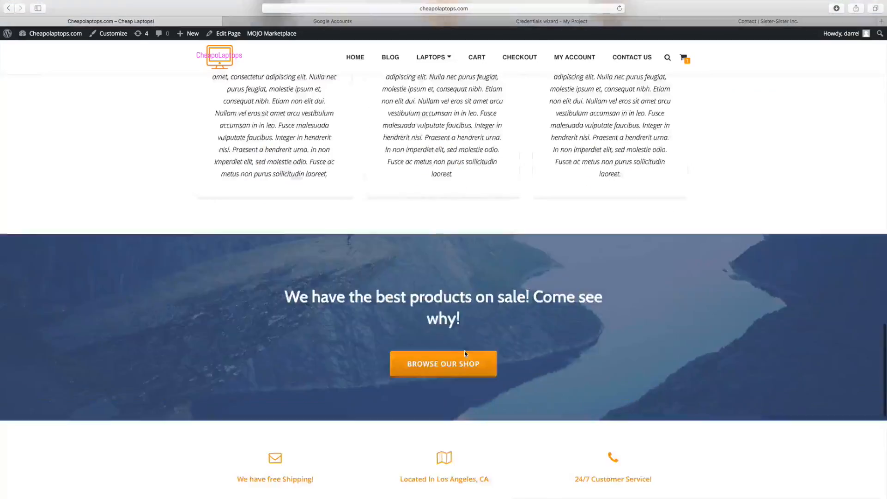